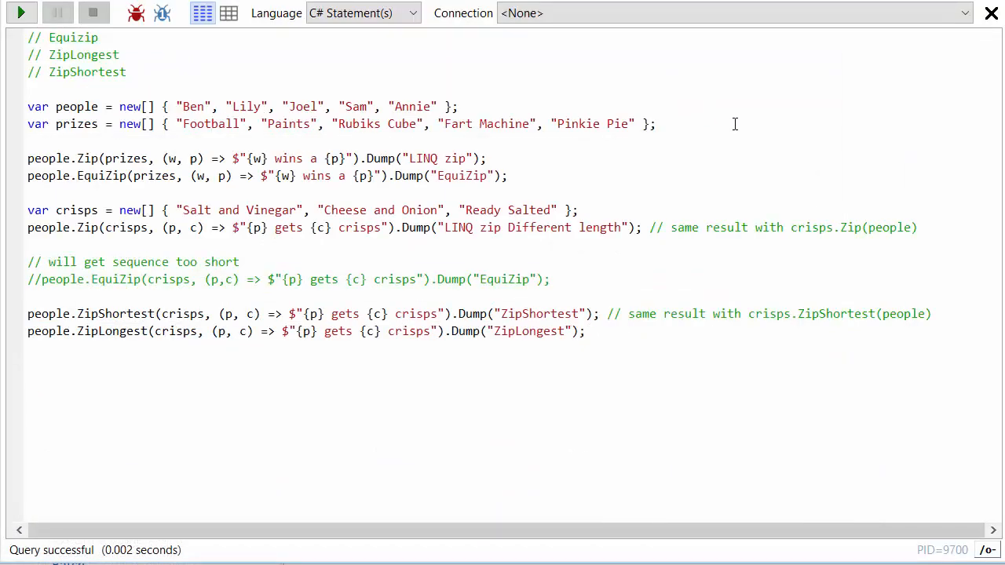
{"action": "mouse_move", "coordinate": [703, 132]}
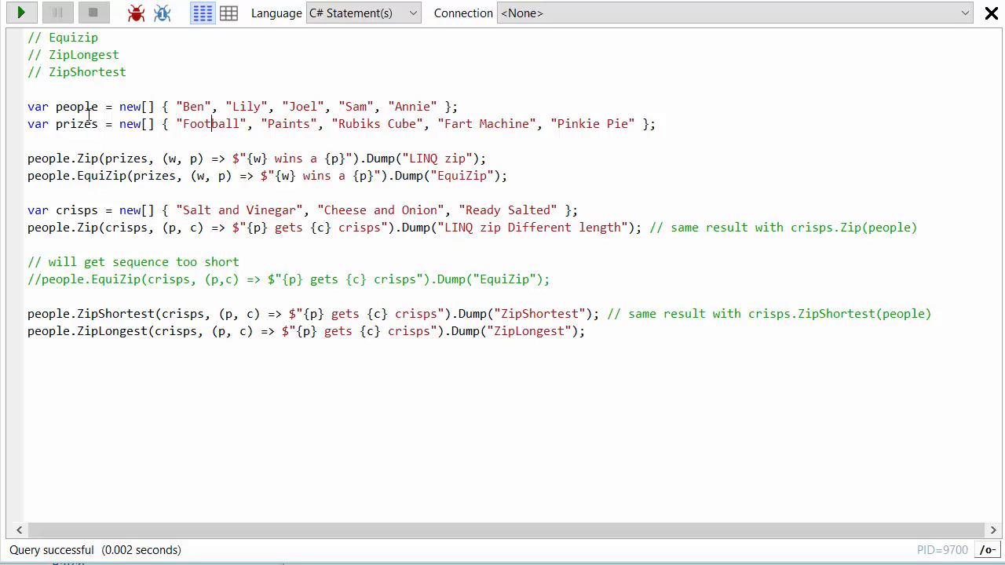
{"action": "mouse_move", "coordinate": [601, 75]}
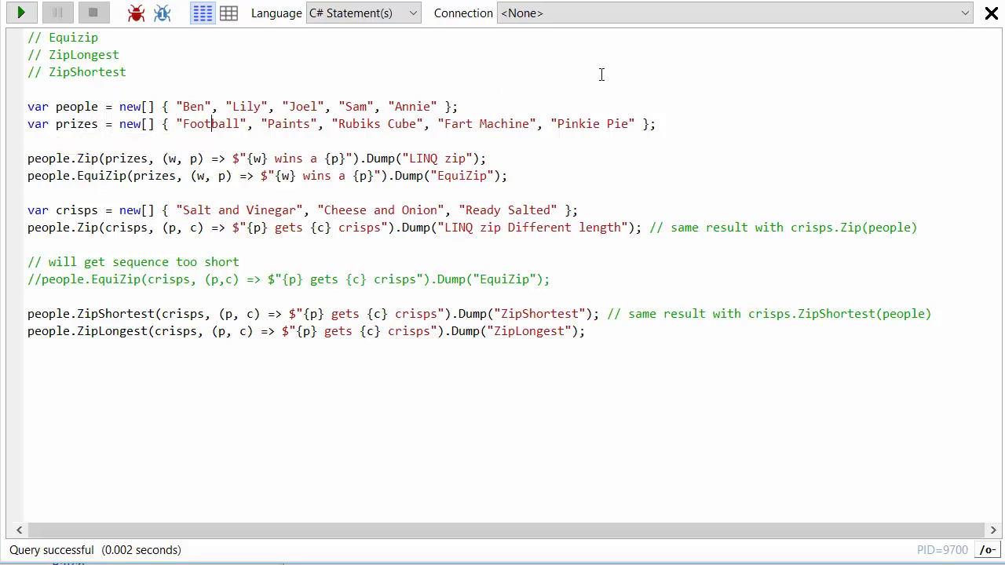
{"action": "mouse_move", "coordinate": [160, 103]}
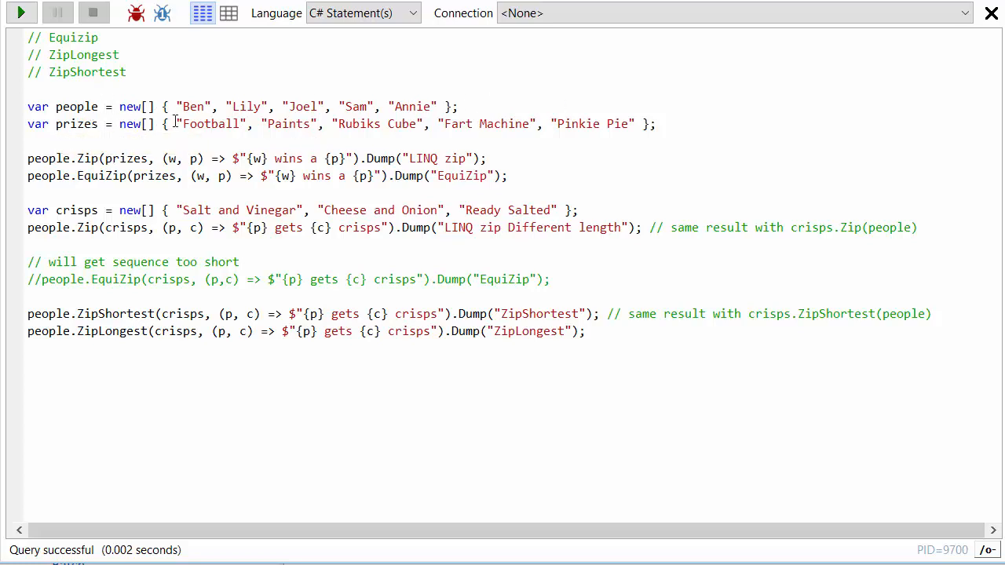
{"action": "mouse_move", "coordinate": [511, 155]}
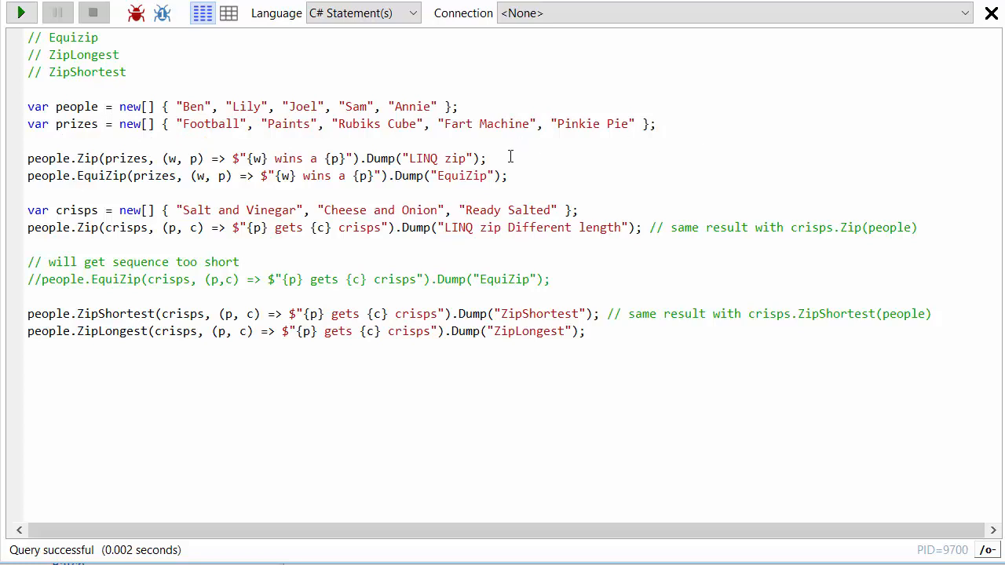
{"action": "mouse_move", "coordinate": [69, 163]}
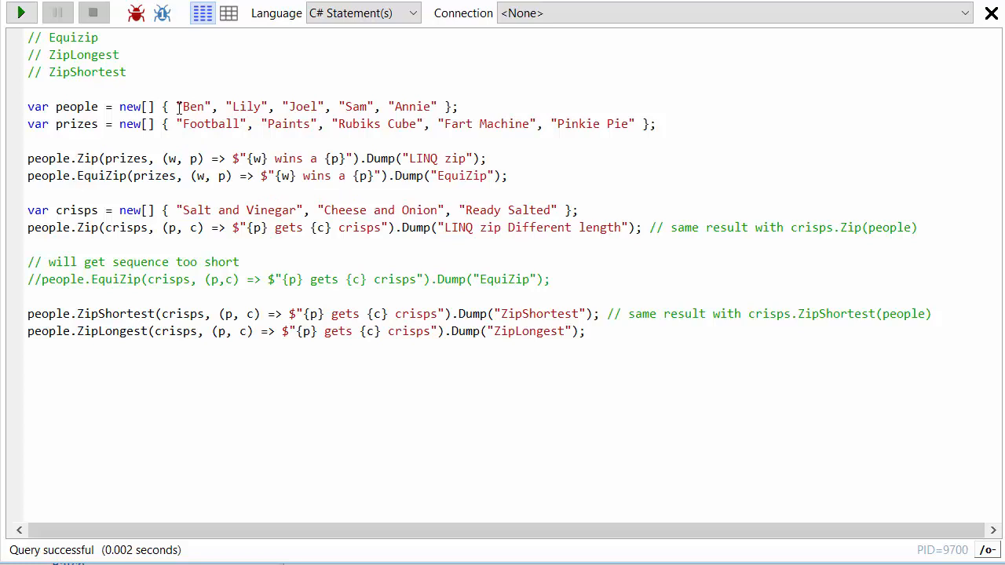
{"action": "mouse_move", "coordinate": [77, 124]}
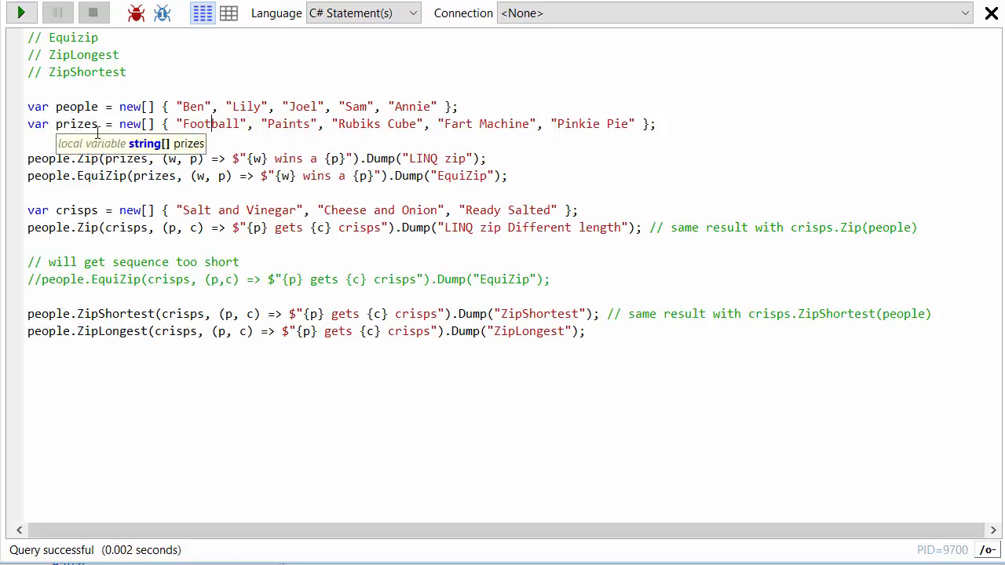
{"action": "mouse_move", "coordinate": [352, 157]}
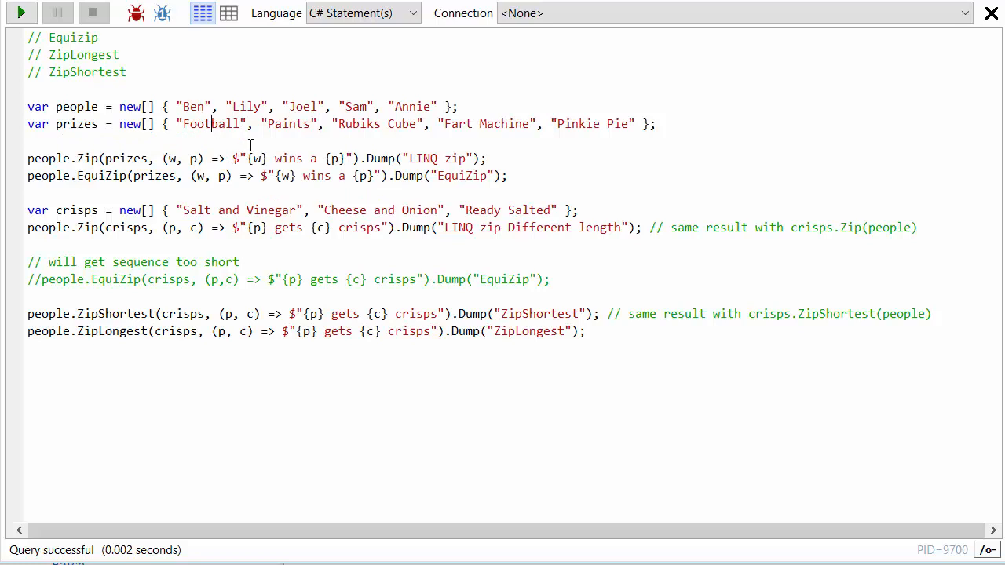
{"action": "mouse_move", "coordinate": [248, 107]}
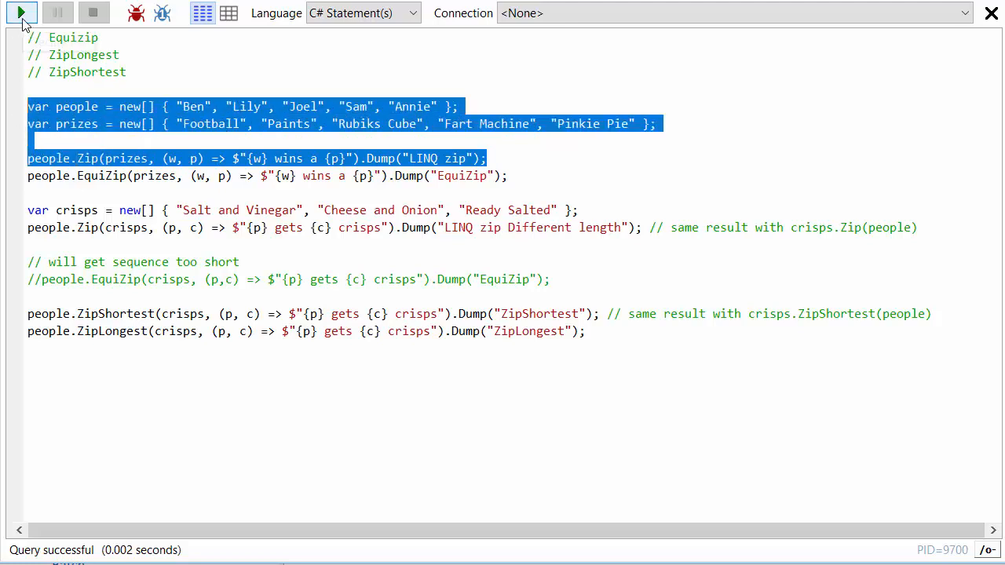
Run just the marked Zip code to list the five 'LINQ zip' winner pairings.
{"action": "left_click", "coordinate": [22, 13]}
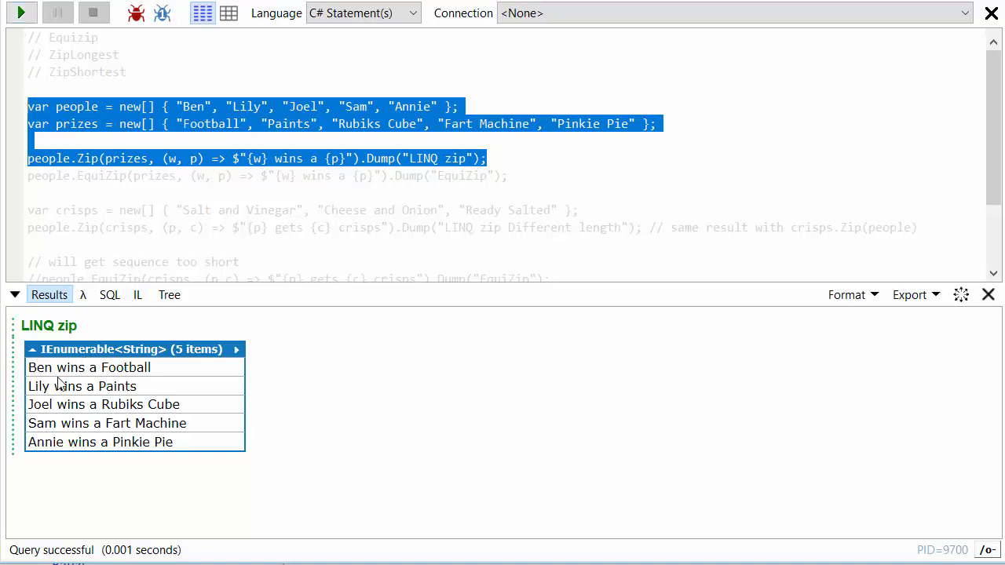
{"action": "mouse_move", "coordinate": [61, 384]}
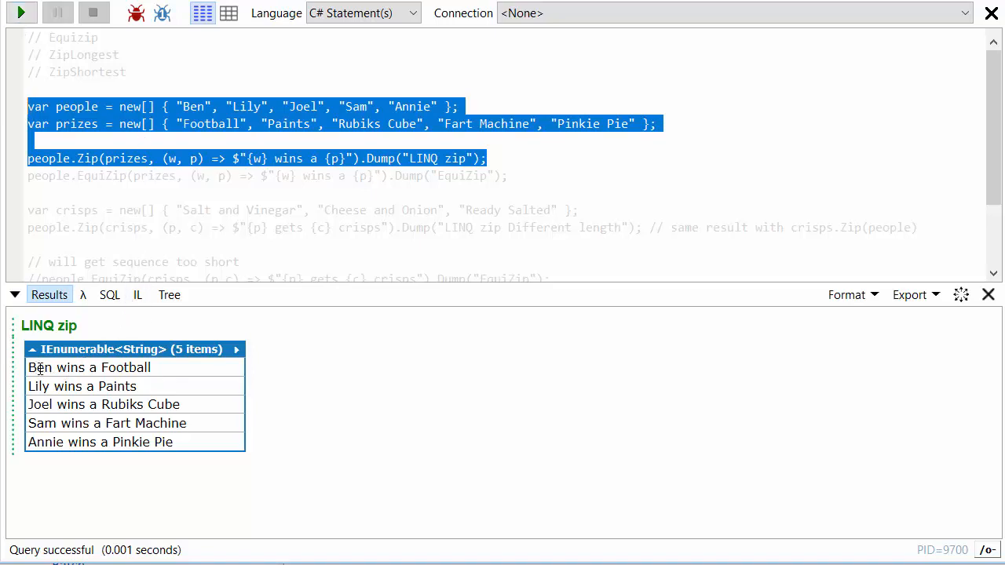
{"action": "mouse_move", "coordinate": [201, 452]}
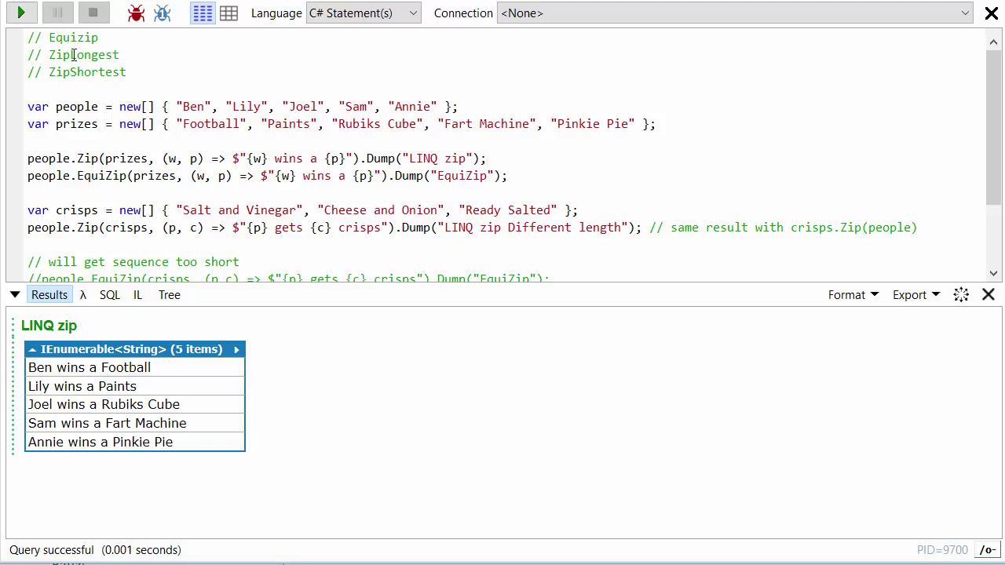
{"action": "mouse_move", "coordinate": [138, 102]}
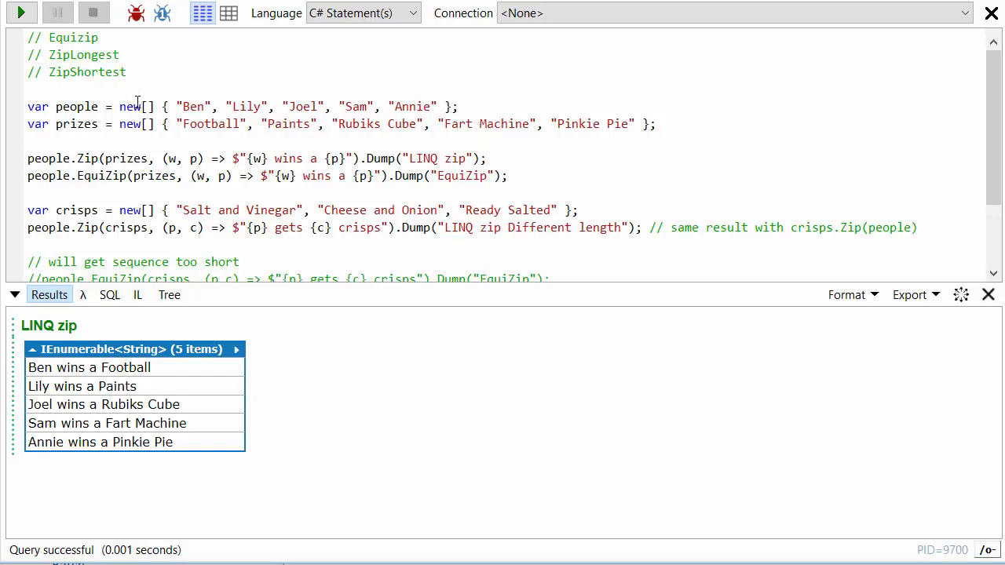
{"action": "mouse_move", "coordinate": [140, 78]}
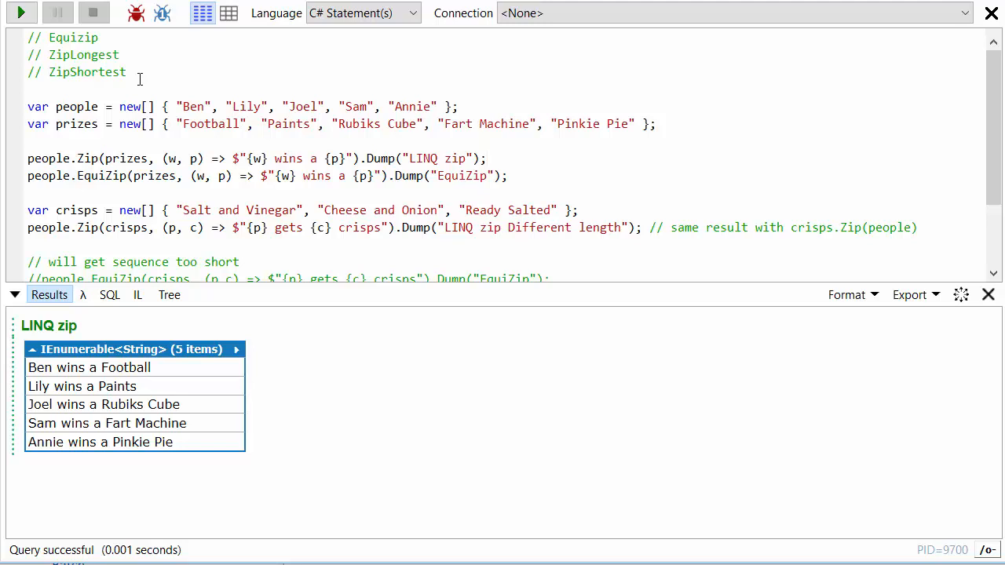
{"action": "mouse_move", "coordinate": [140, 81]}
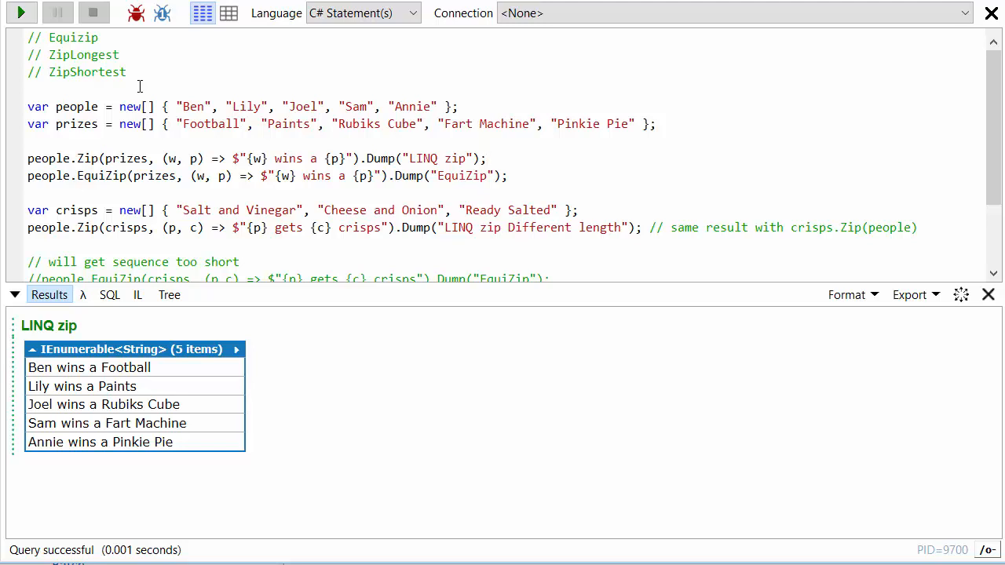
{"action": "mouse_move", "coordinate": [77, 107]}
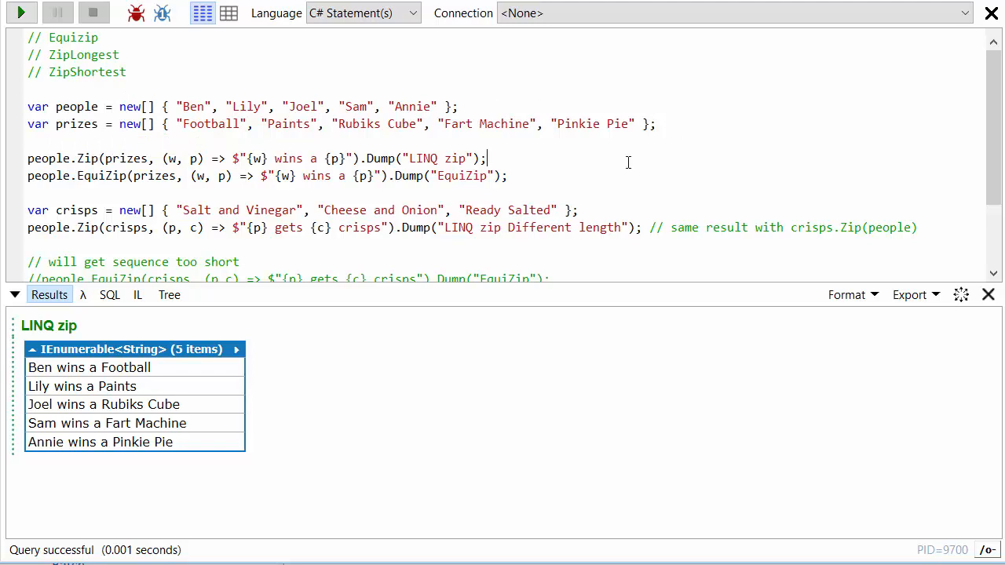
{"action": "mouse_move", "coordinate": [533, 179]}
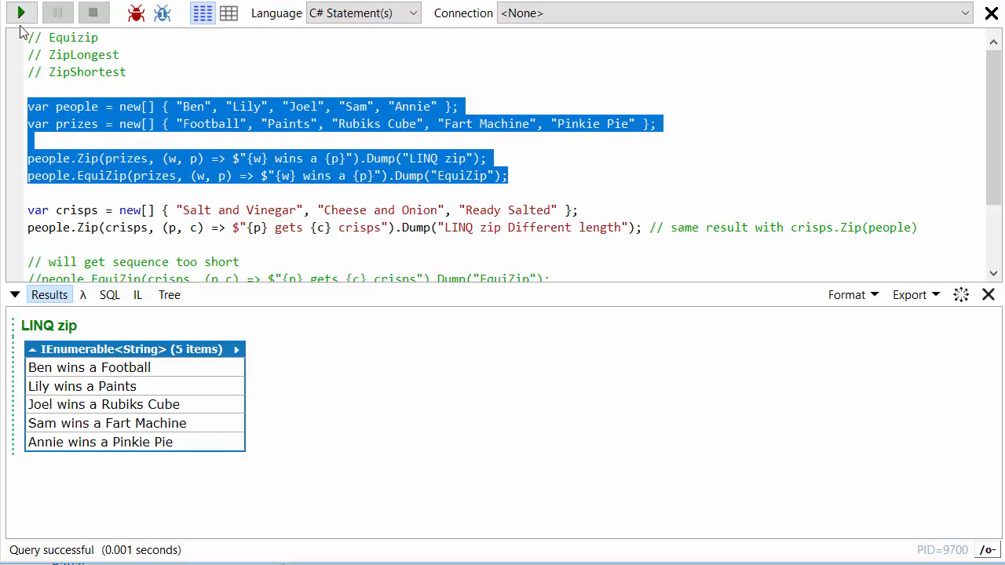
Run the marked Zip and EquiZip code, showing both five-pairing result sections through 'Annie wins a Pinkie Pie'.
{"action": "left_click", "coordinate": [22, 13]}
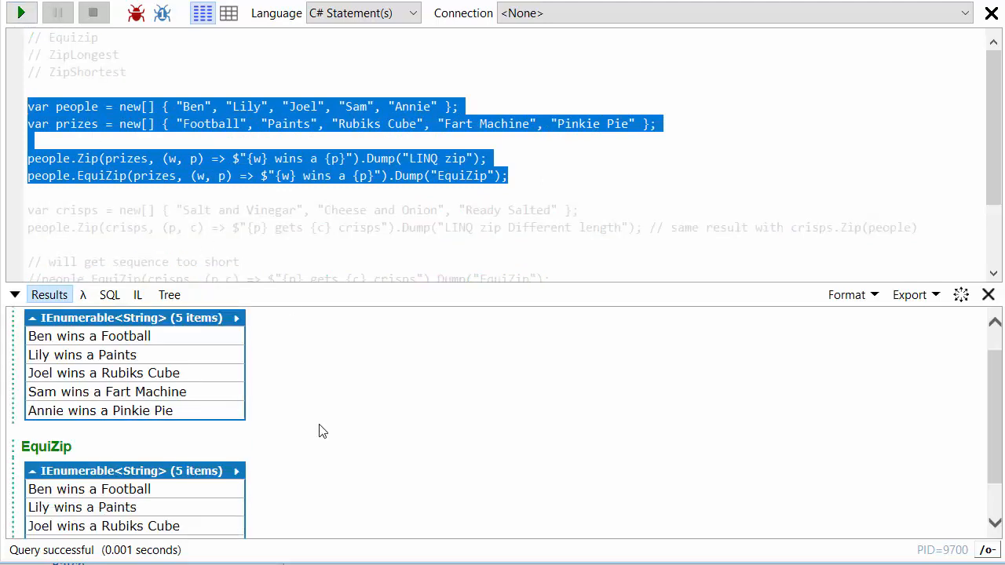
{"action": "scroll", "scroll_direction": "down", "scroll_amount": 3}
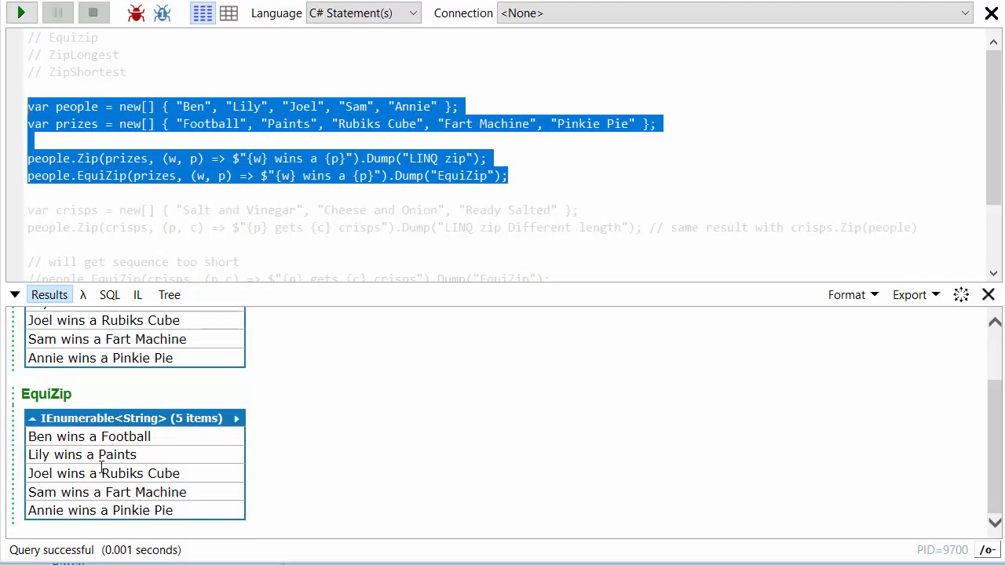
{"action": "mouse_move", "coordinate": [117, 449]}
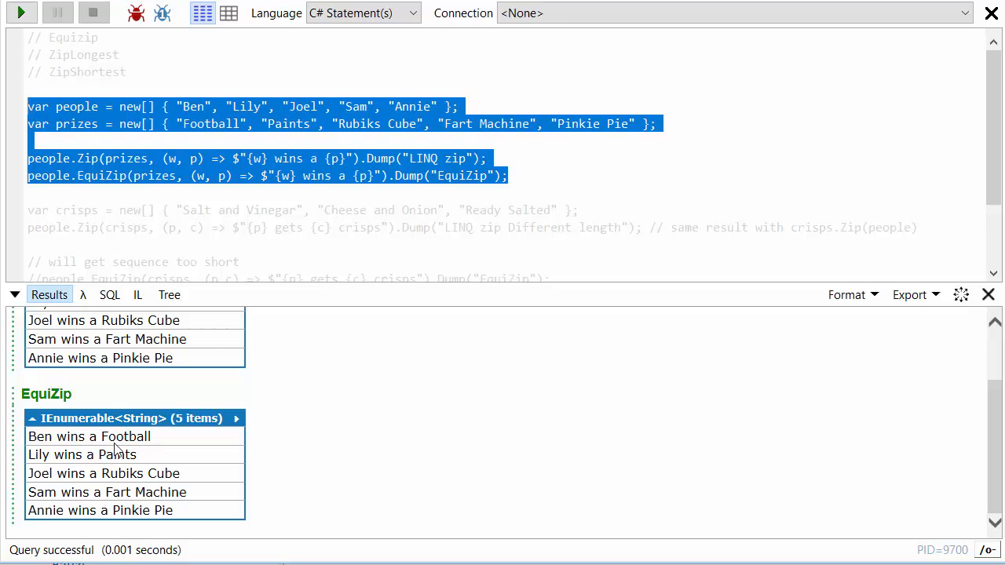
{"action": "mouse_move", "coordinate": [233, 198]}
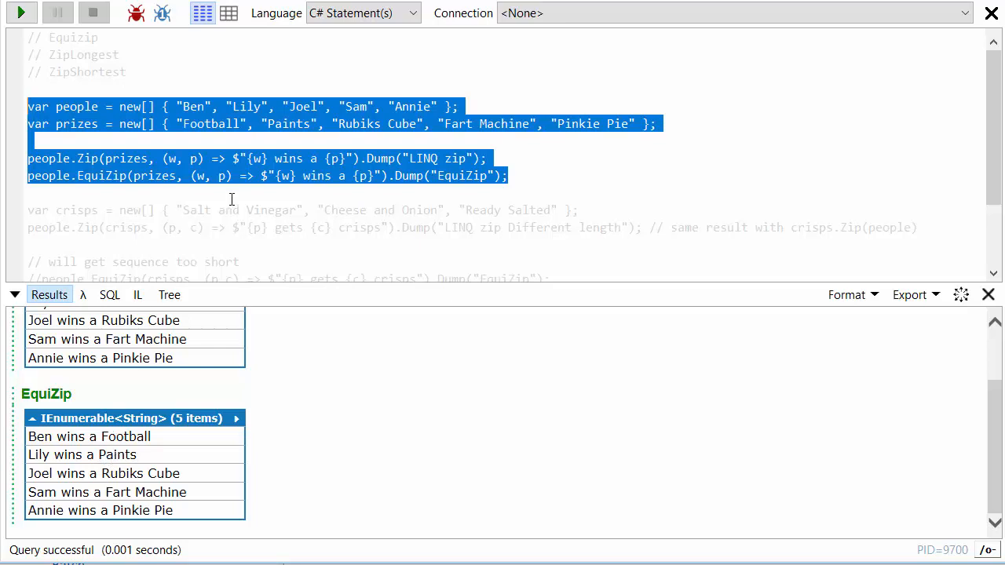
{"action": "left_click", "coordinate": [557, 176]}
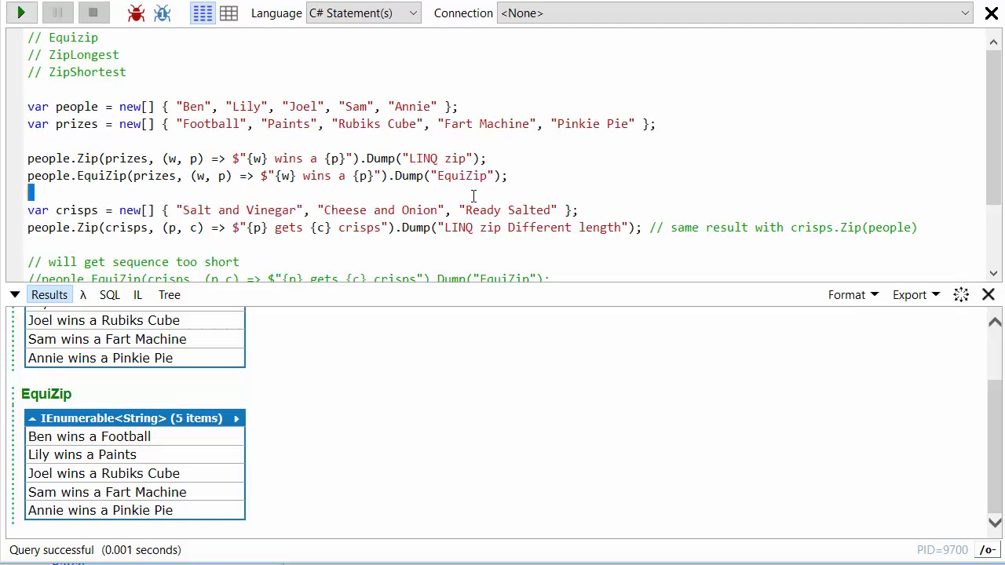
{"action": "left_click", "coordinate": [579, 210]}
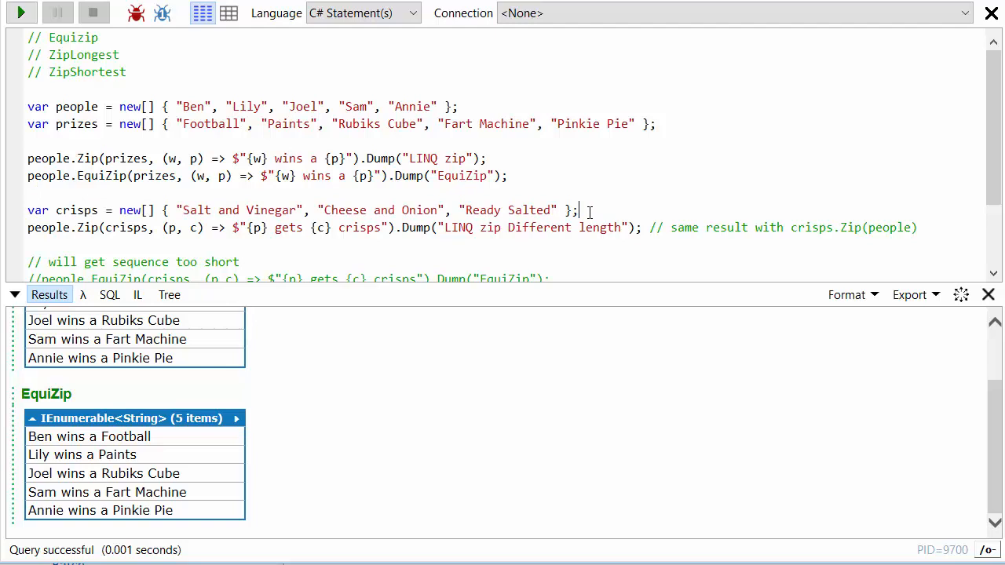
{"action": "mouse_move", "coordinate": [512, 110]}
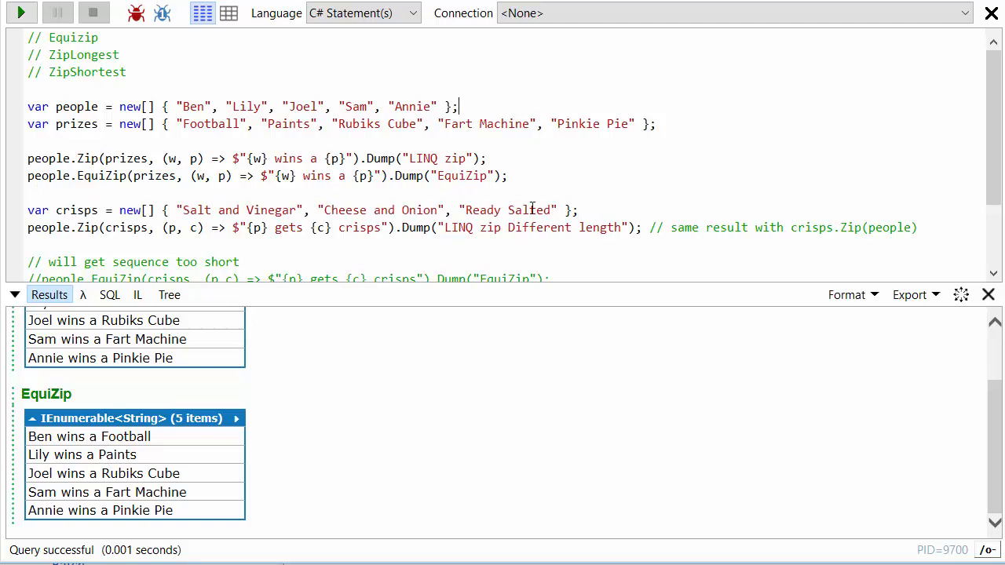
{"action": "mouse_move", "coordinate": [85, 227]}
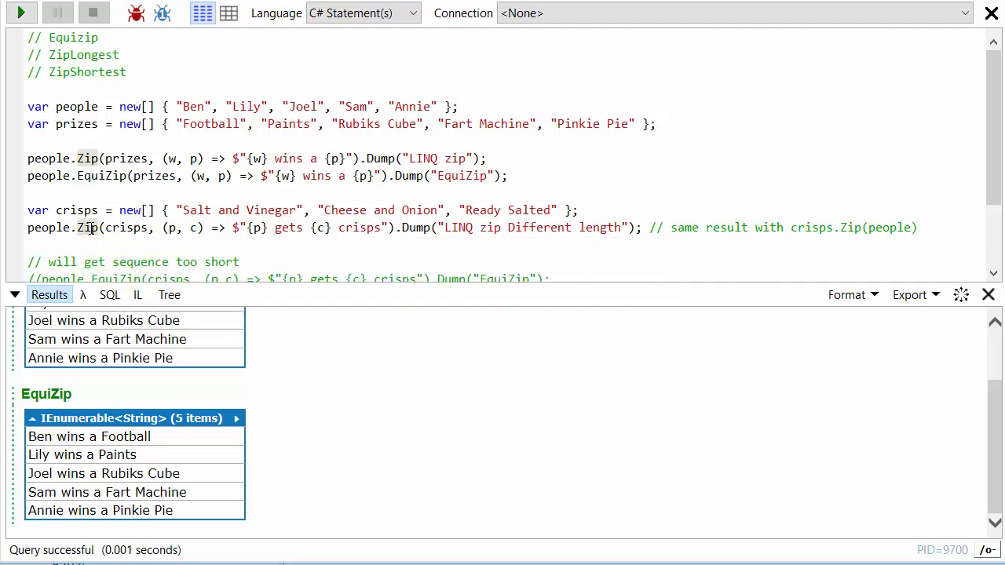
{"action": "mouse_move", "coordinate": [170, 228]}
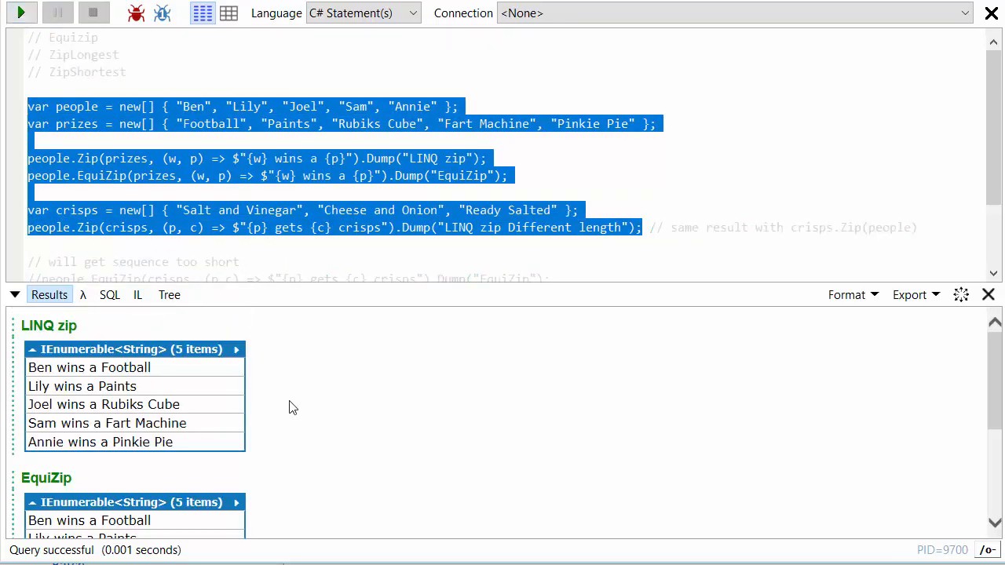
Check the three 'LINQ zip Different length' crisps results, then uncomment the people.EquiZip(crisps) line.
{"action": "scroll", "scroll_direction": "down", "scroll_amount": 3}
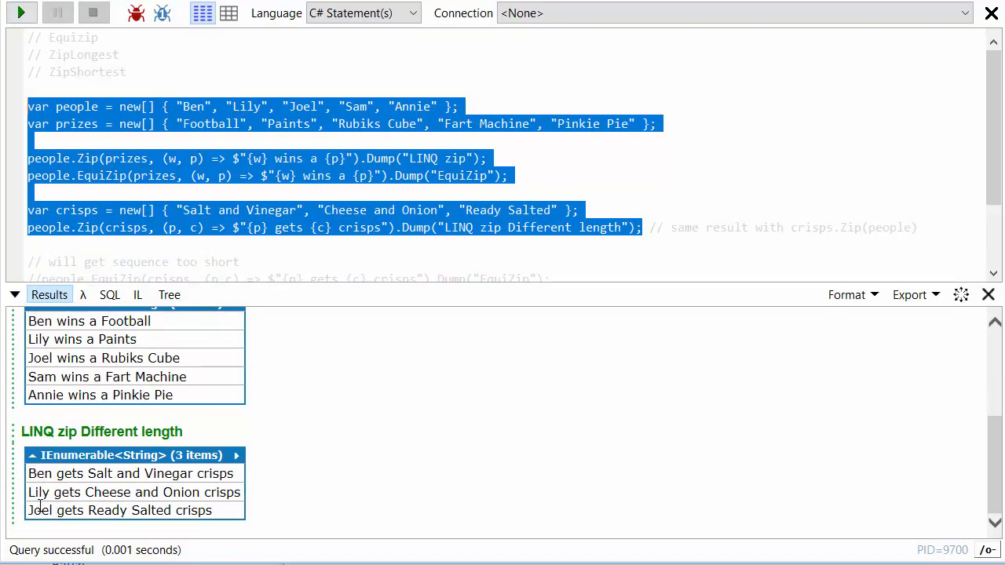
{"action": "mouse_move", "coordinate": [170, 513]}
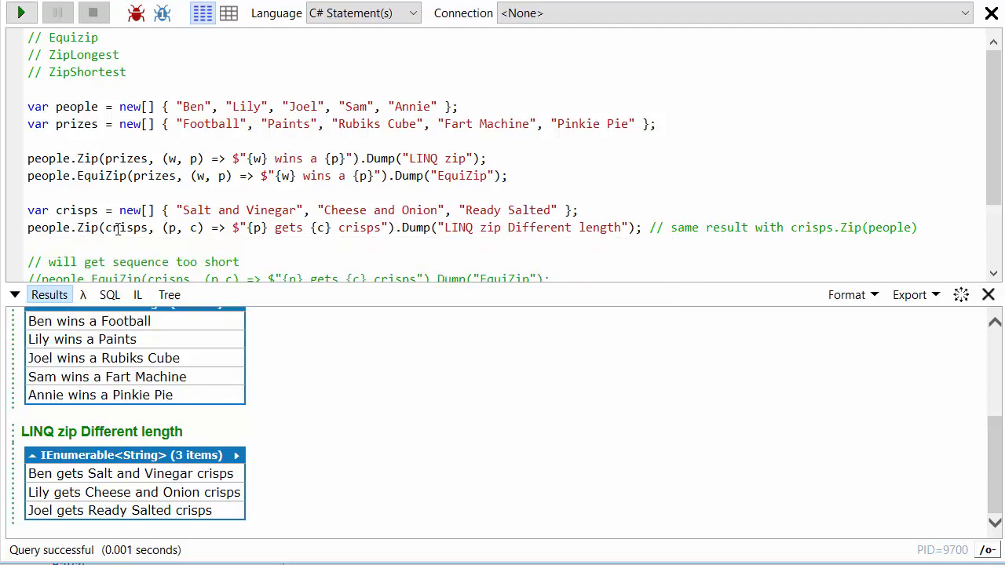
{"action": "mouse_move", "coordinate": [126, 226]}
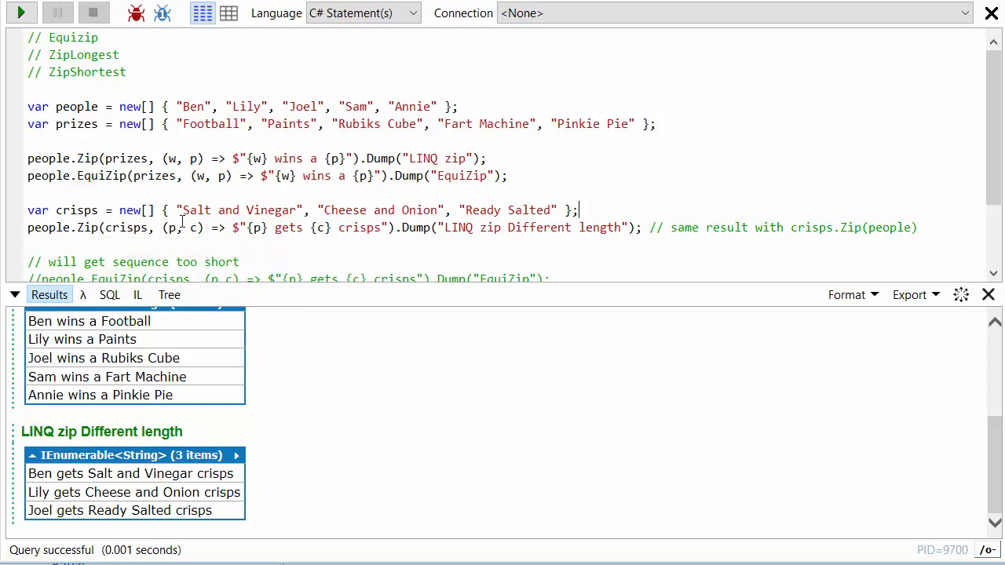
{"action": "scroll", "scroll_direction": "down", "scroll_amount": 3}
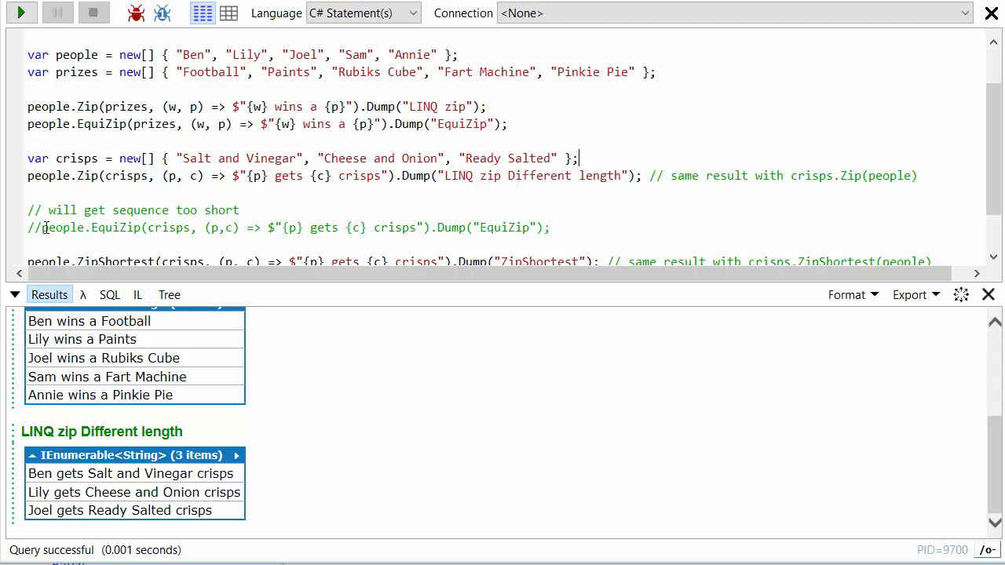
{"action": "key", "text": "Backspace"}
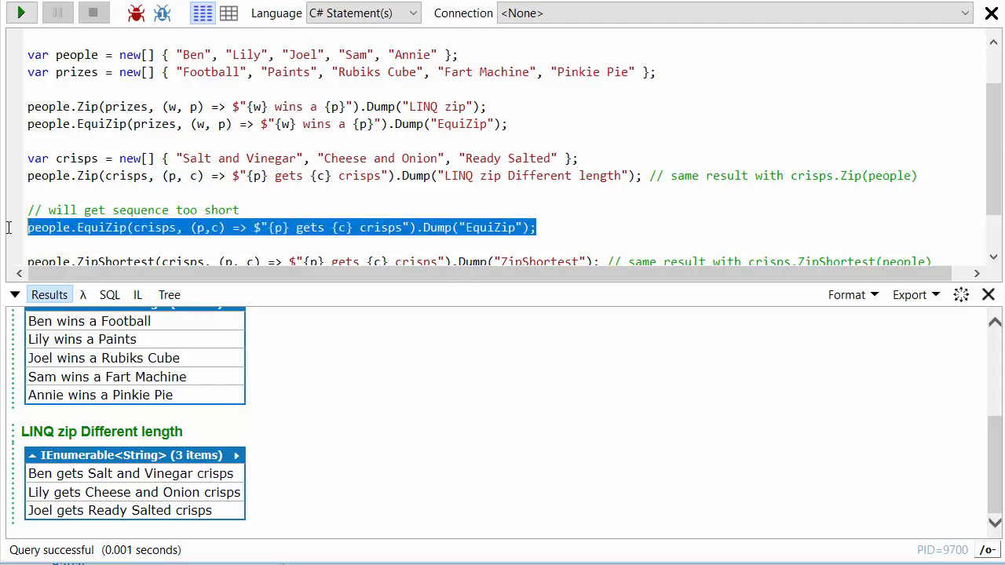
Run the statements through the crisps EquiZip call, which throws InvalidOperationException 'Second sequence too short'.
{"action": "left_click_drag", "start_coordinate": [538, 228], "coordinate": [29, 73]}
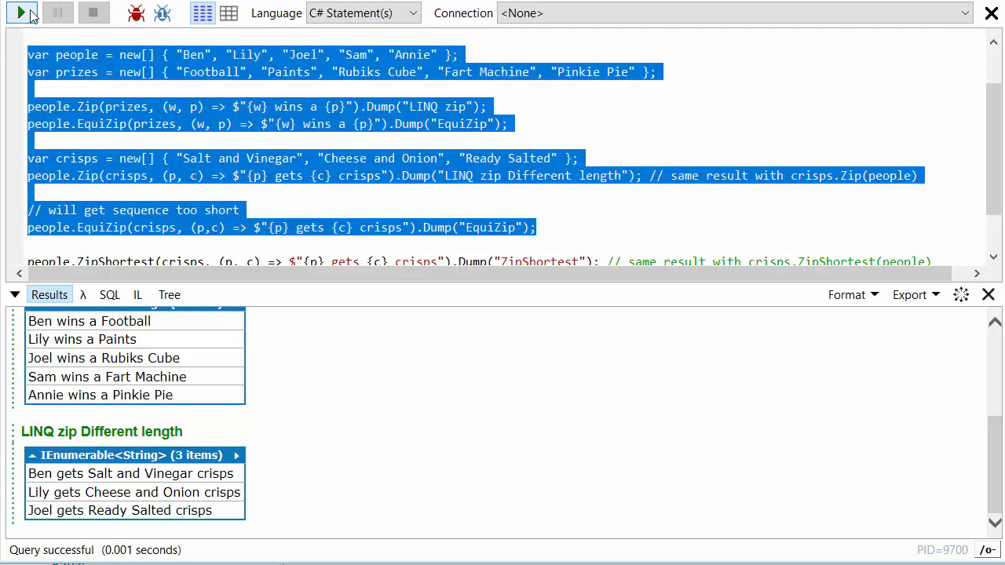
{"action": "left_click", "coordinate": [22, 13]}
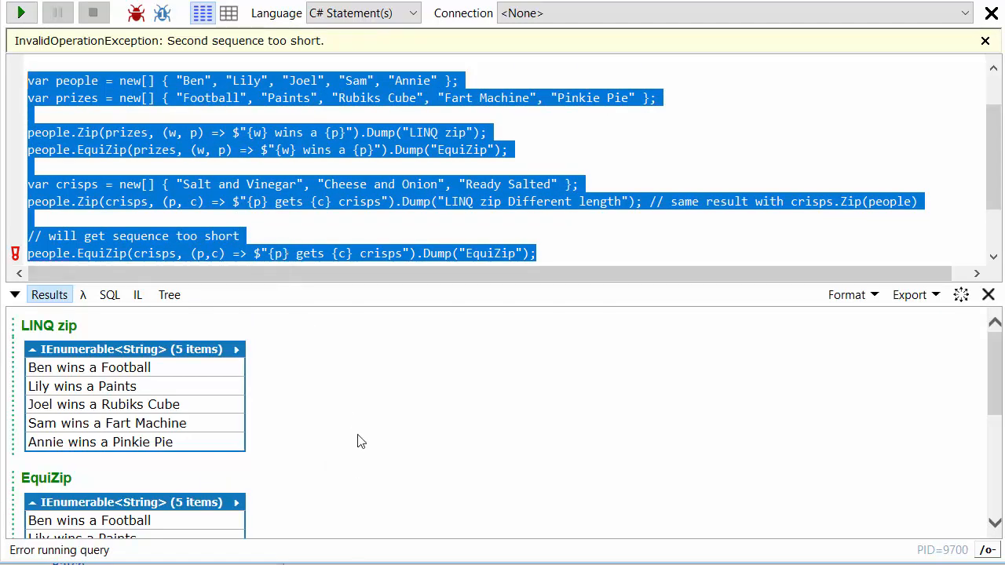
{"action": "scroll", "scroll_direction": "down", "scroll_amount": 3}
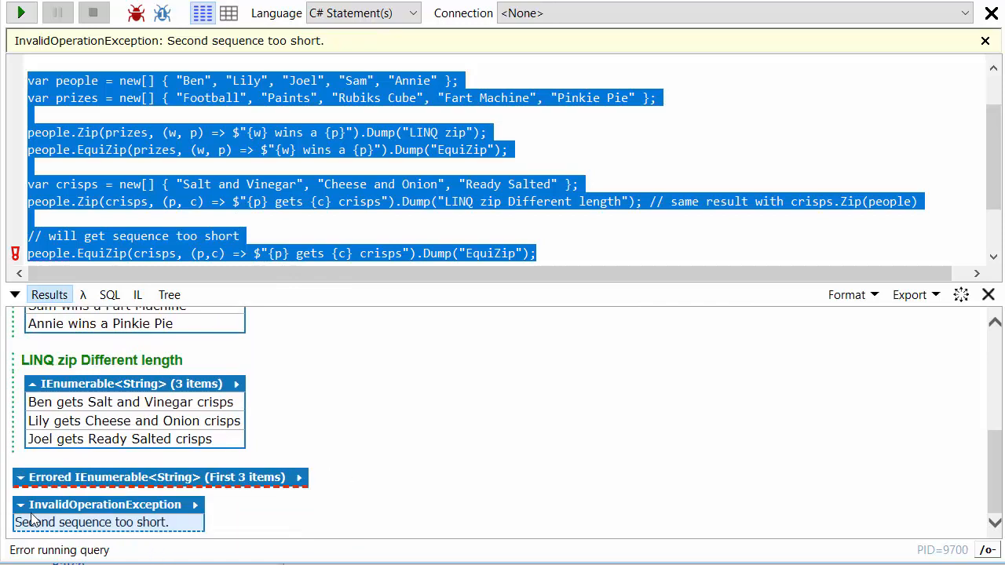
{"action": "mouse_move", "coordinate": [44, 531]}
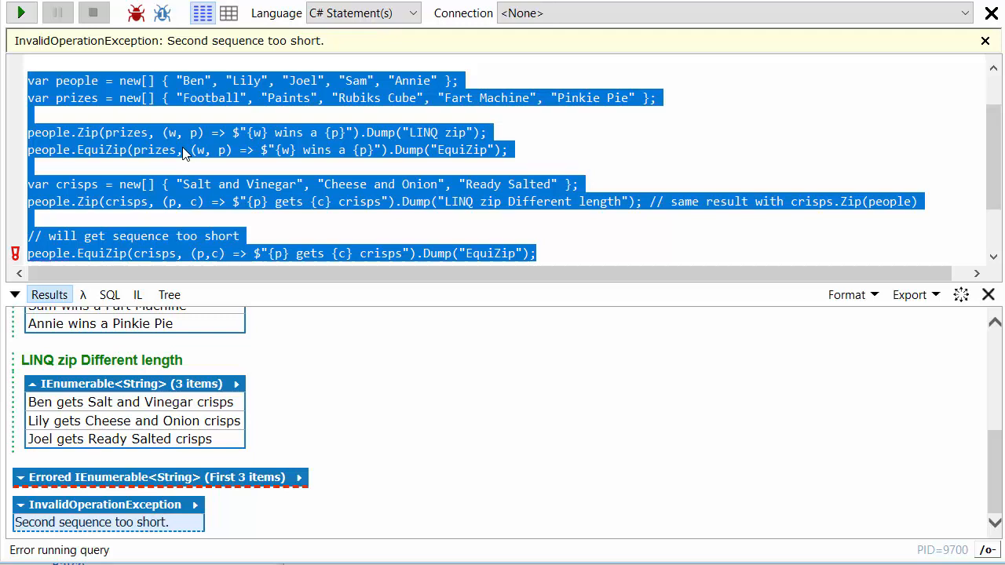
{"action": "left_click", "coordinate": [547, 251]}
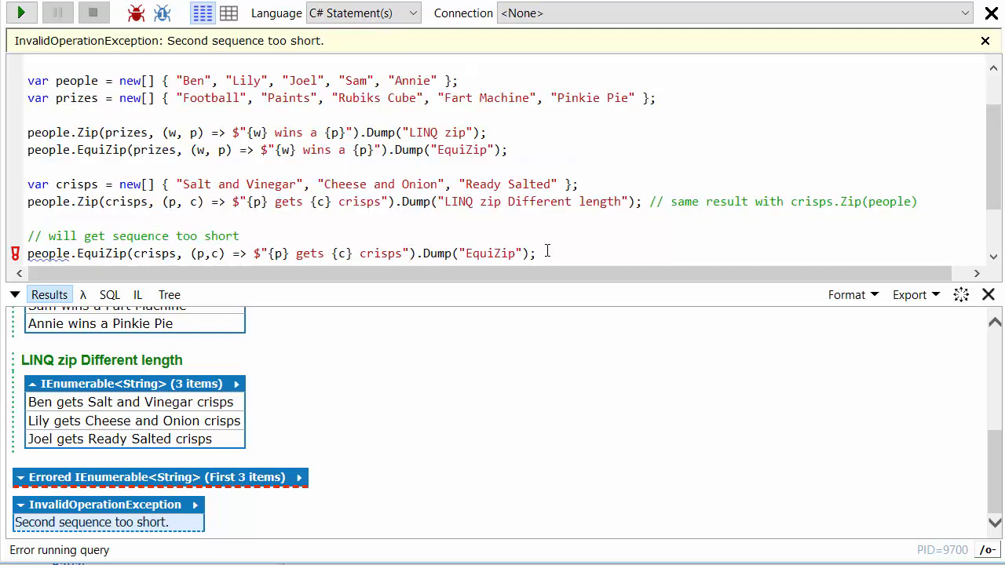
{"action": "triple_click", "coordinate": [275, 253]}
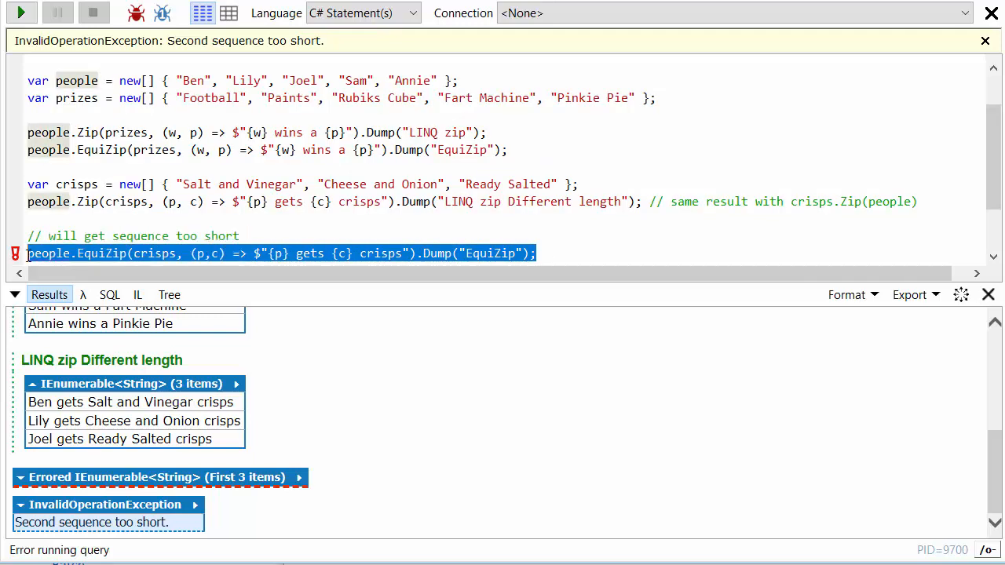
{"action": "mouse_move", "coordinate": [134, 252]}
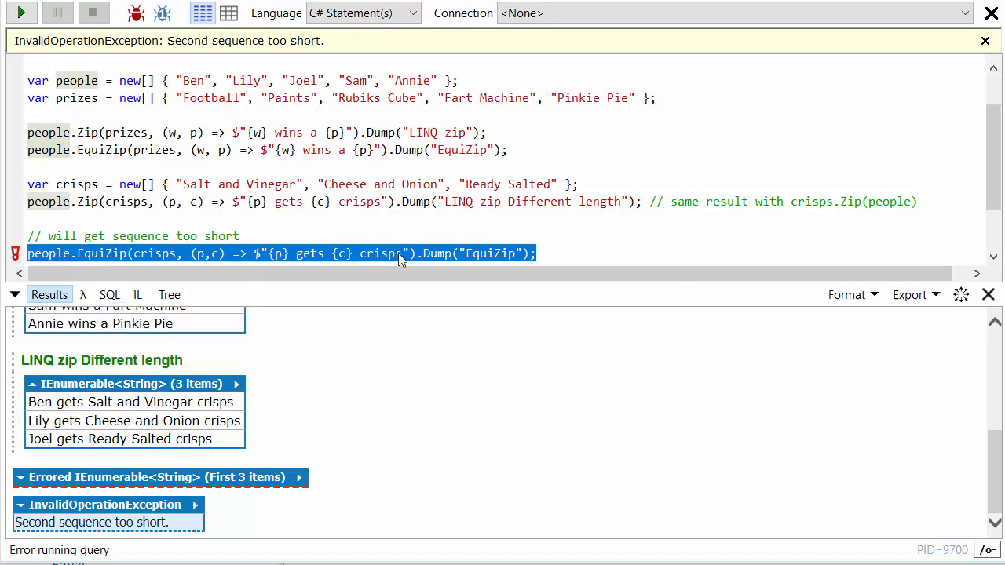
{"action": "mouse_move", "coordinate": [306, 254]}
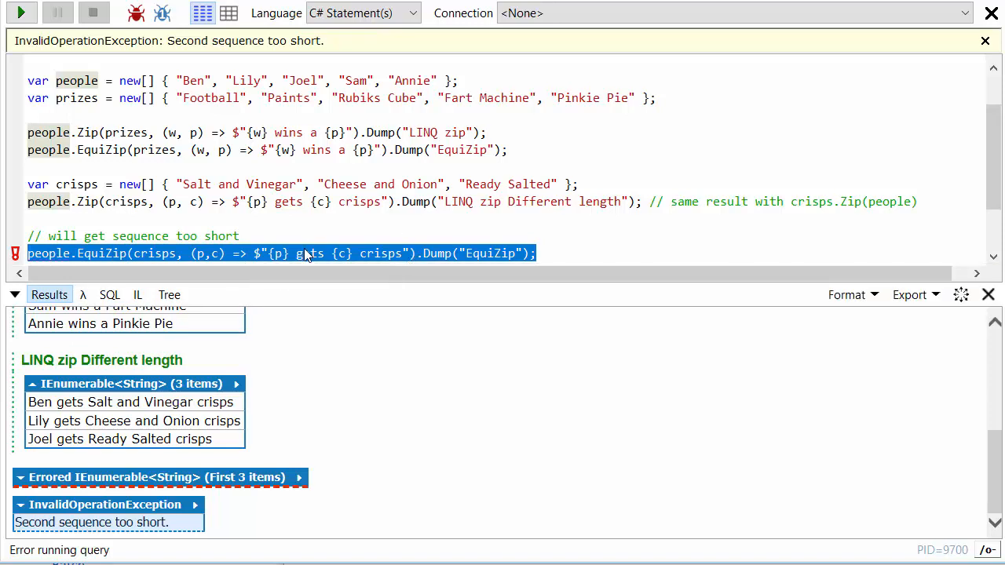
Comment out the crisps EquiZip line with a 'sequence too short' note above the new ZipShortest and ZipLongest calls.
{"action": "scroll", "scroll_direction": "up", "scroll_amount": 3}
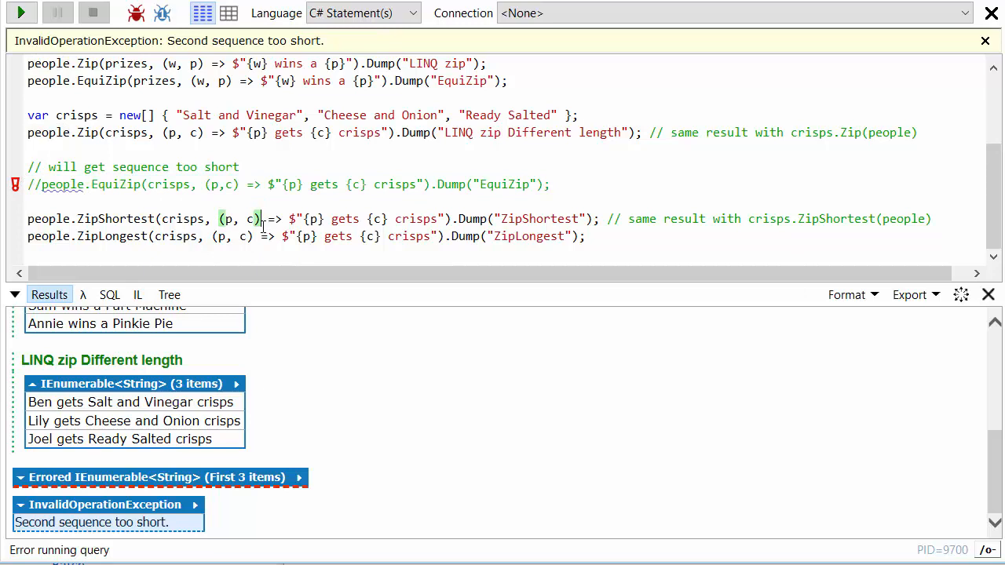
{"action": "mouse_move", "coordinate": [264, 226]}
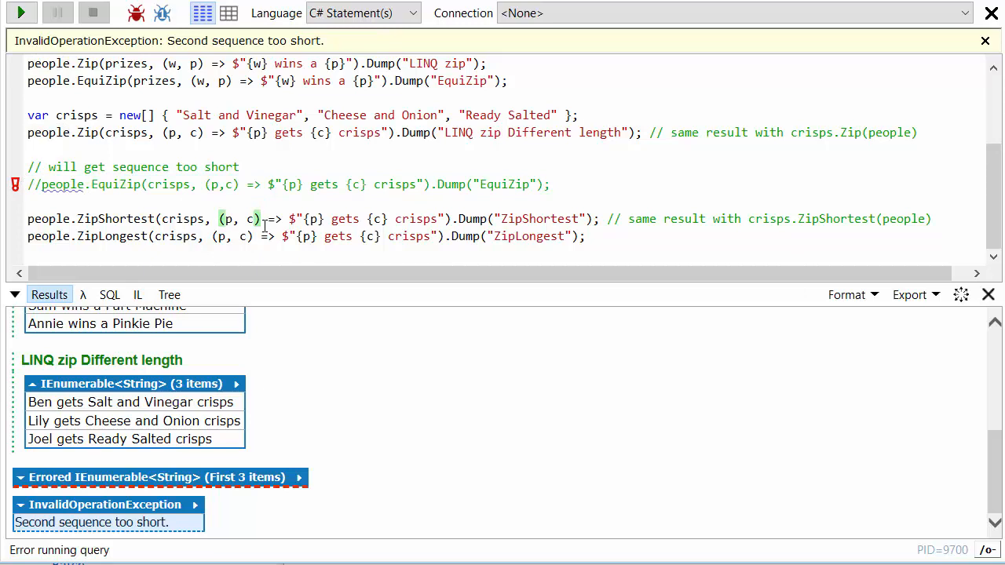
{"action": "mouse_move", "coordinate": [406, 208]}
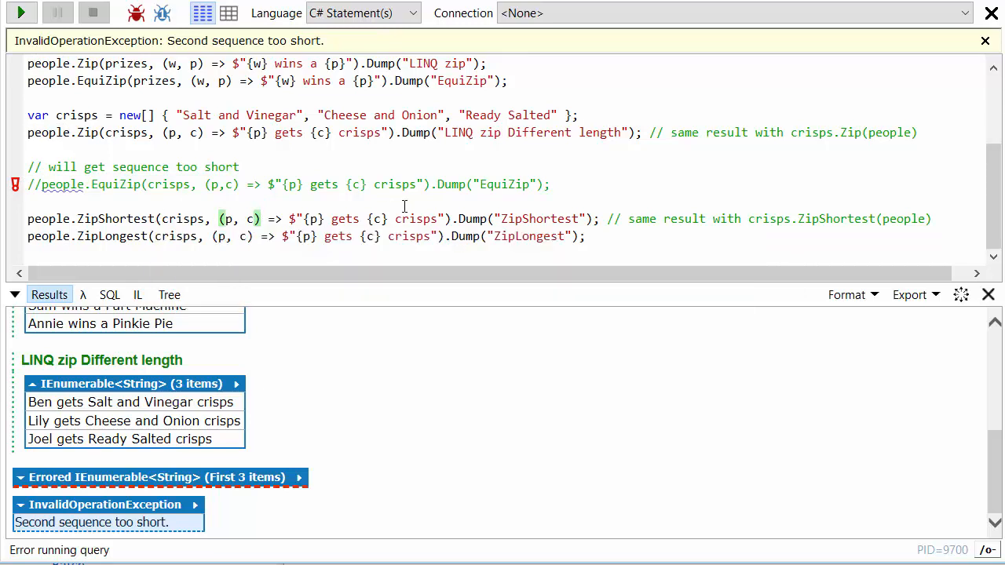
{"action": "scroll", "scroll_direction": "up", "scroll_amount": 3}
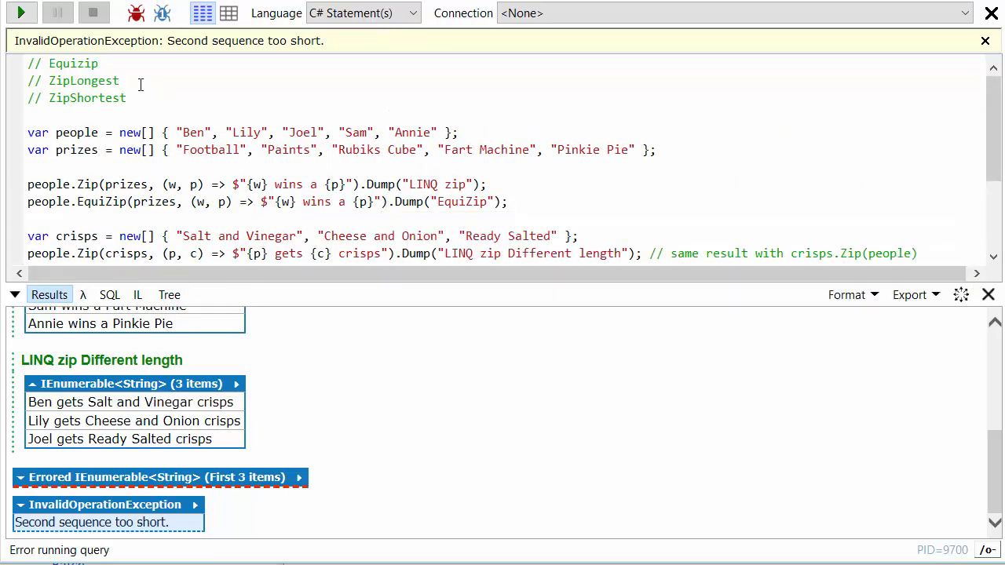
{"action": "scroll", "scroll_direction": "down", "scroll_amount": 3}
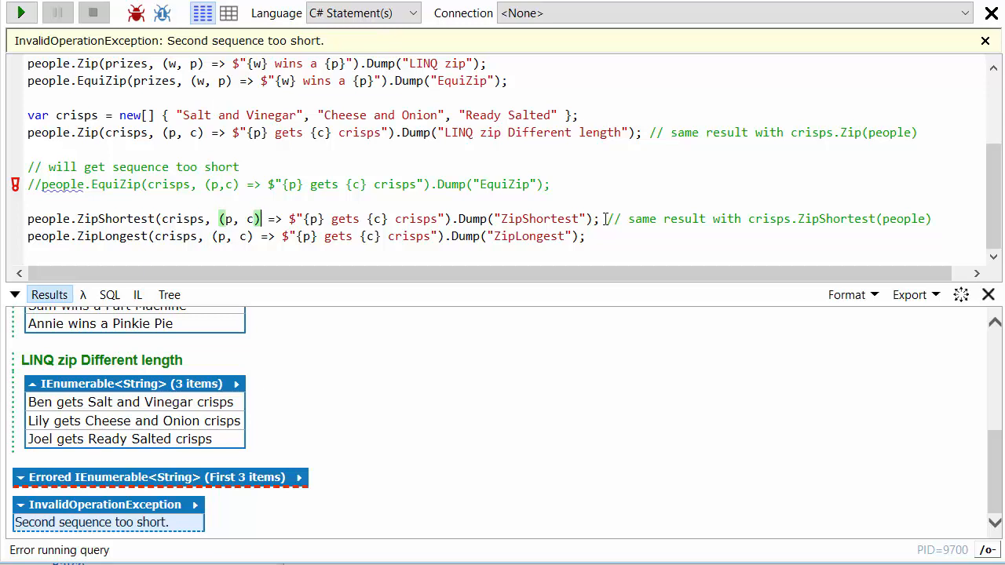
{"action": "left_click_drag", "start_coordinate": [28, 151], "coordinate": [597, 218]}
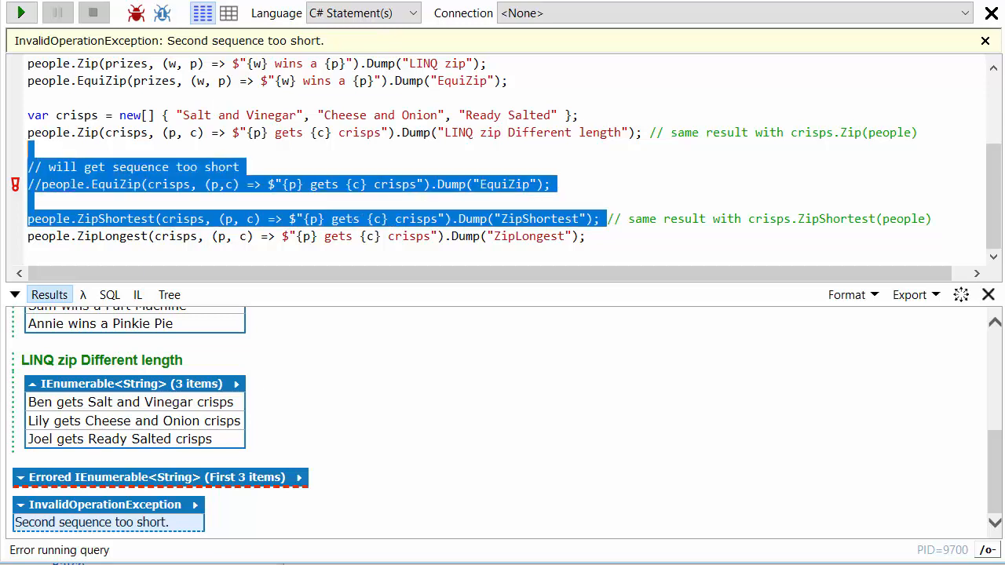
Rerun the query successfully and view the ZipShortest output with three crisps pairings.
{"action": "left_click", "coordinate": [22, 12]}
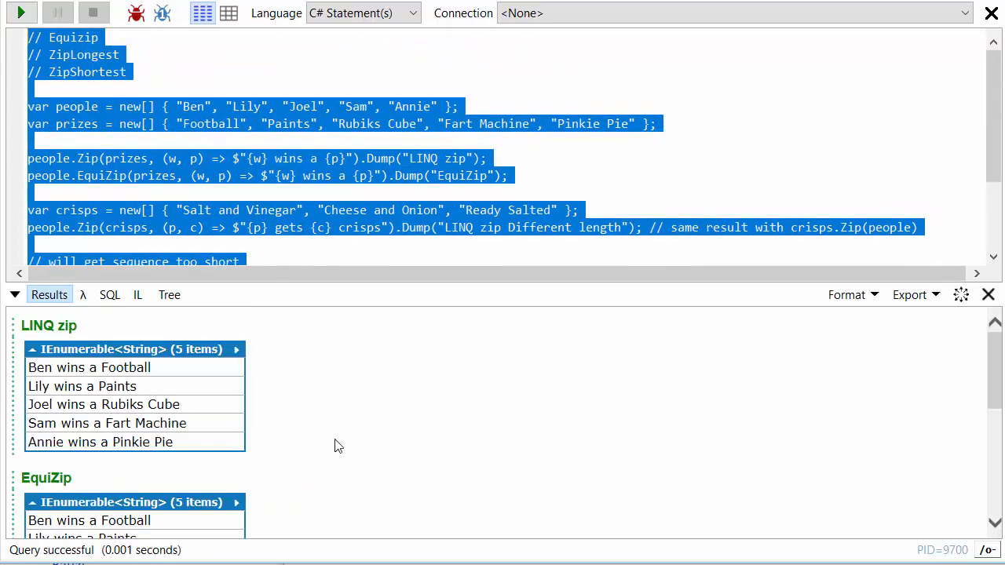
{"action": "scroll", "scroll_direction": "down", "scroll_amount": 3}
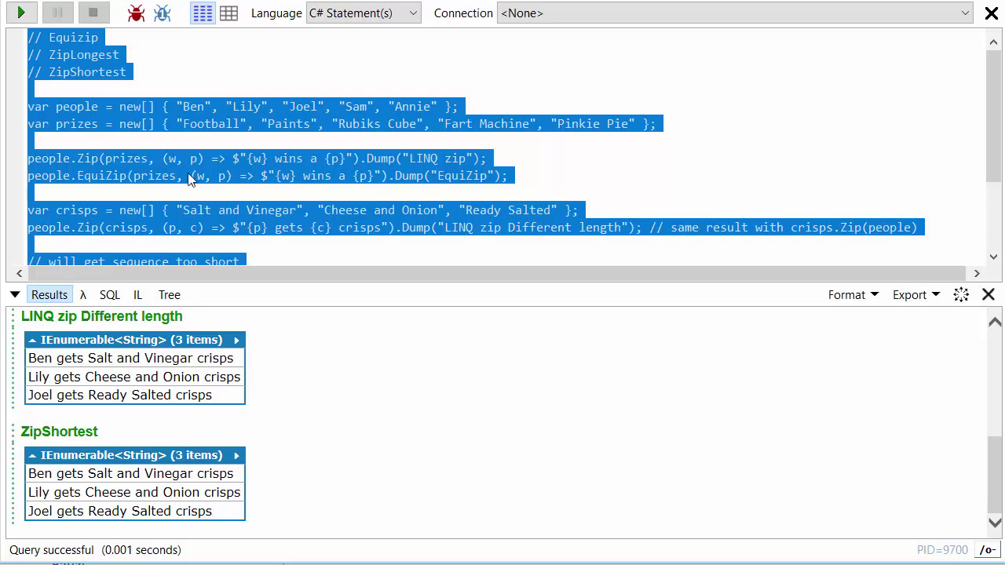
{"action": "scroll", "scroll_direction": "down", "scroll_amount": 3}
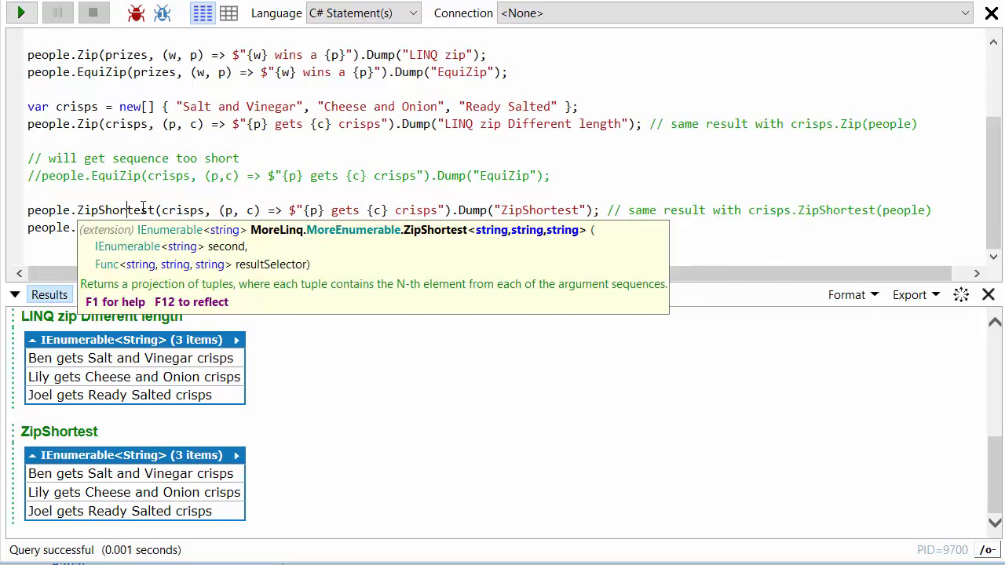
Inspect the ZipShortest and ZipLongest calls on people and crisps, highlighting ZipLongest's result selector lambda.
{"action": "left_click", "coordinate": [31, 192]}
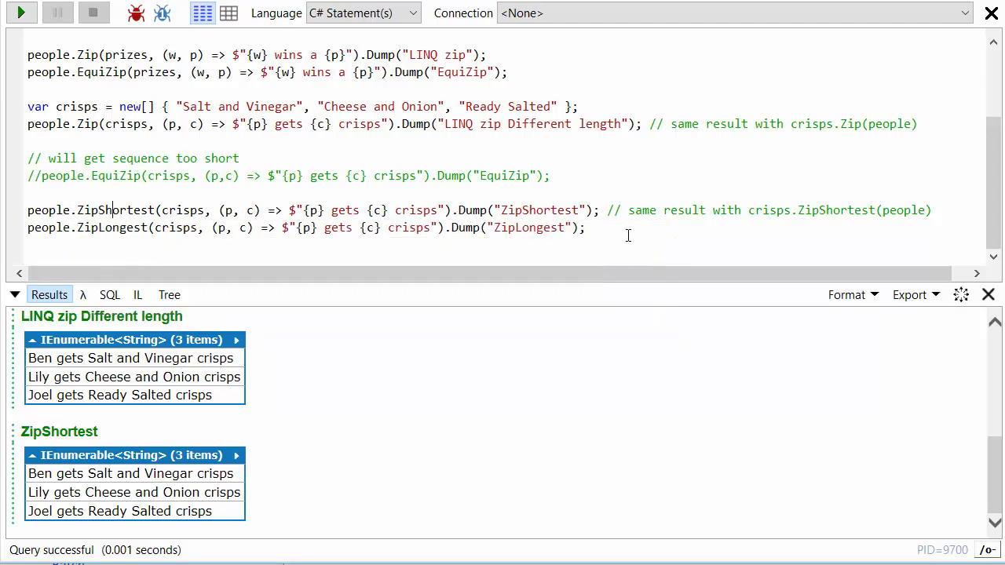
{"action": "left_click", "coordinate": [588, 228]}
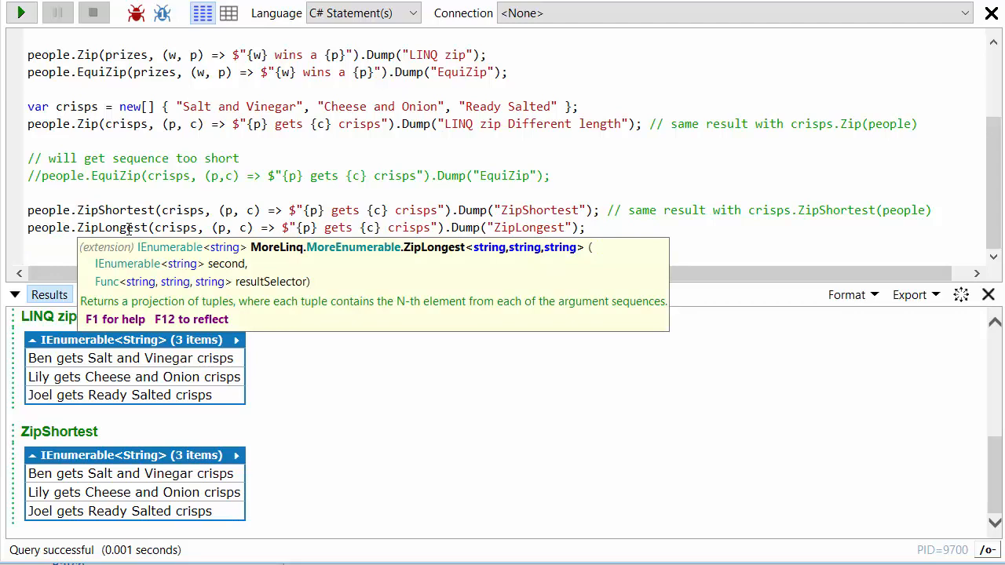
{"action": "left_click", "coordinate": [158, 245]}
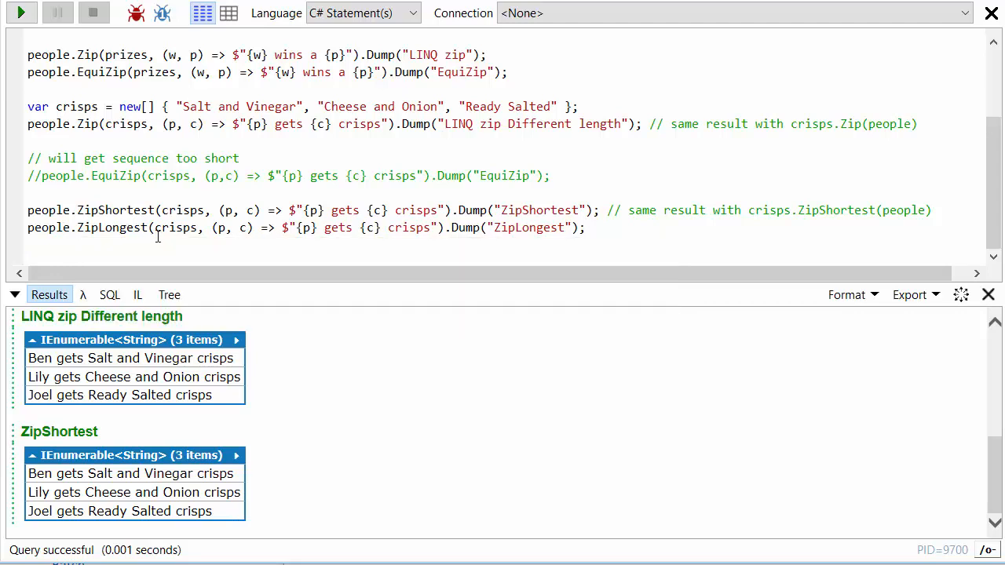
{"action": "mouse_move", "coordinate": [179, 227]}
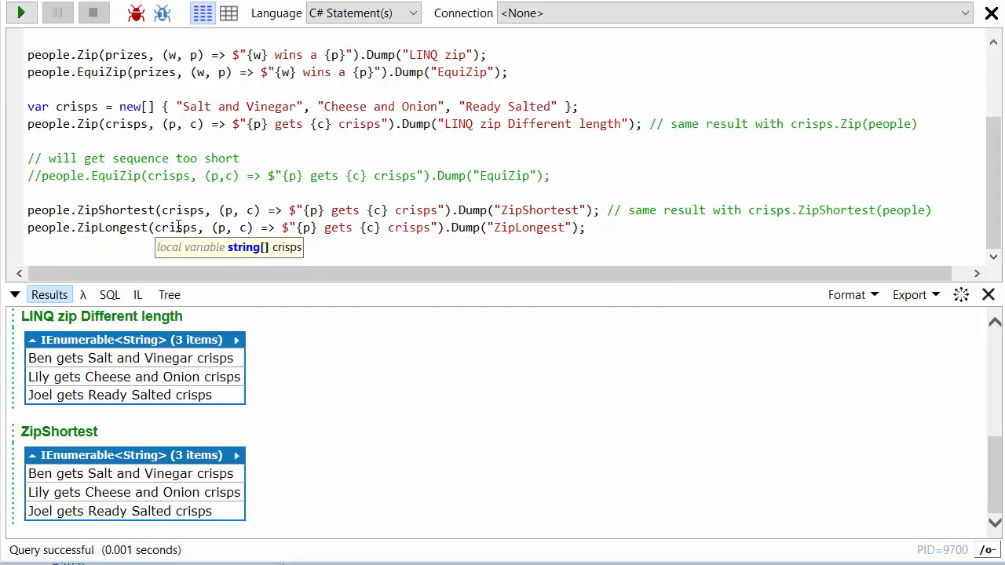
{"action": "mouse_move", "coordinate": [220, 228]}
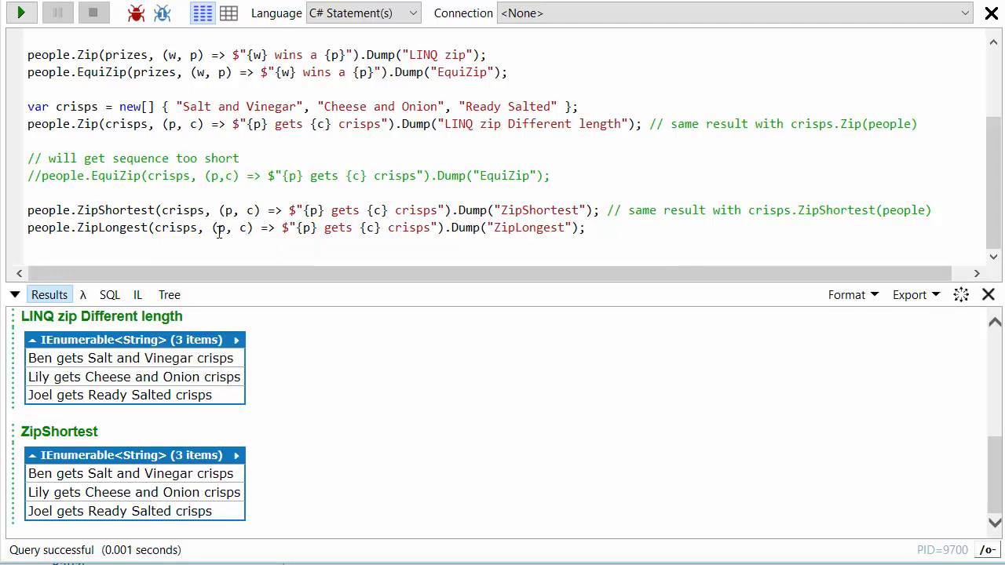
{"action": "left_click_drag", "start_coordinate": [212, 228], "coordinate": [440, 228]}
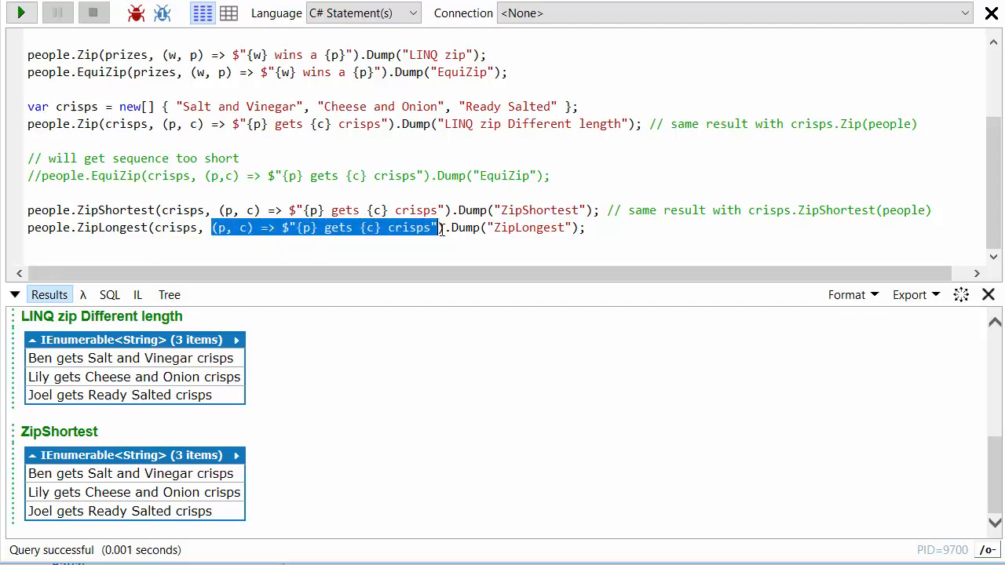
{"action": "left_click", "coordinate": [169, 227]}
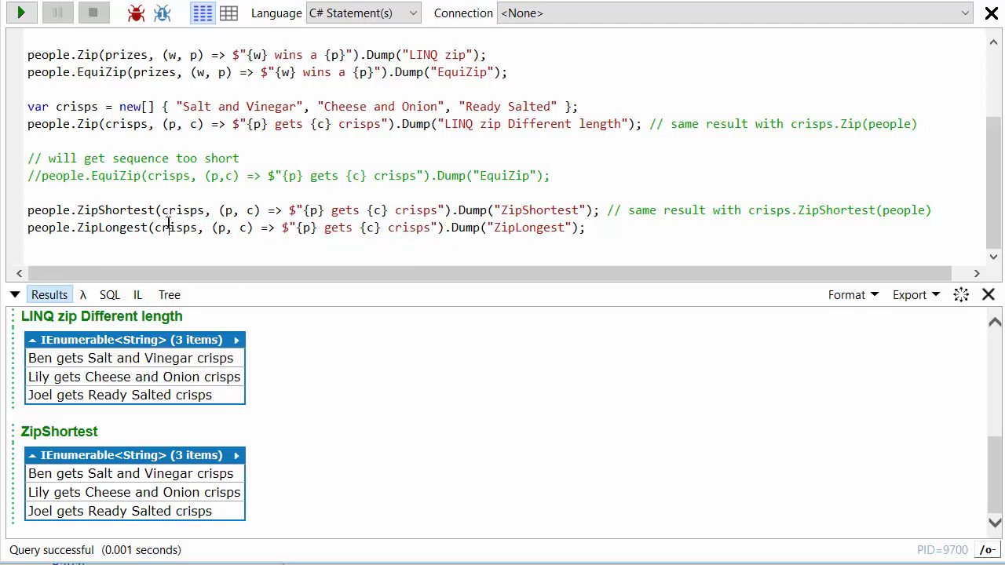
{"action": "mouse_move", "coordinate": [181, 228]}
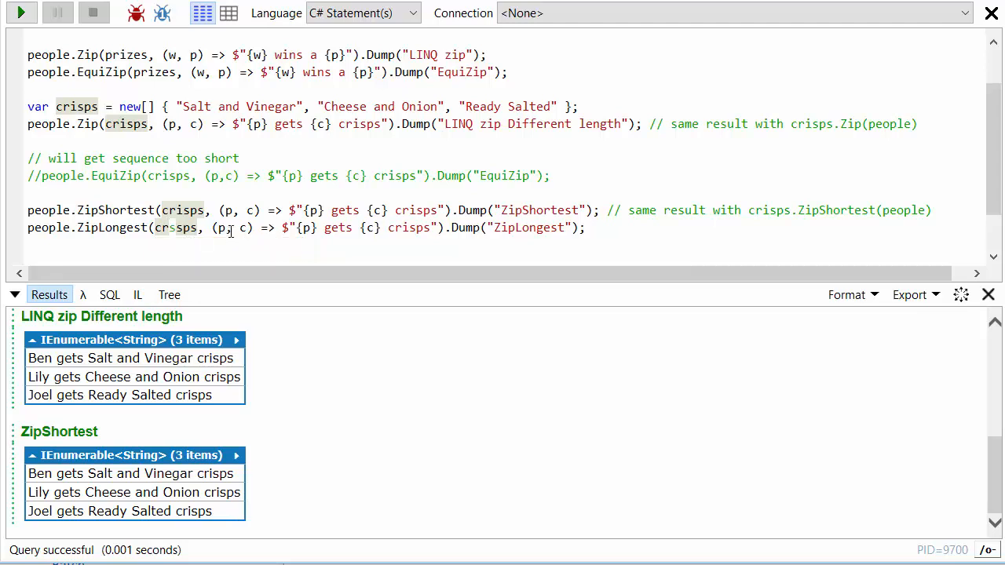
{"action": "scroll", "scroll_direction": "up", "scroll_amount": 3}
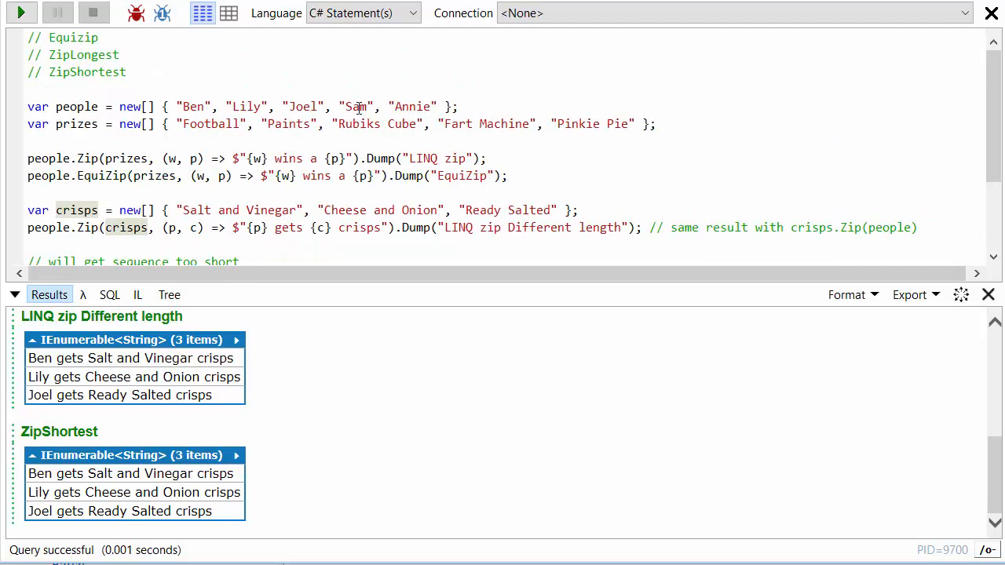
{"action": "scroll", "scroll_direction": "down", "scroll_amount": 3}
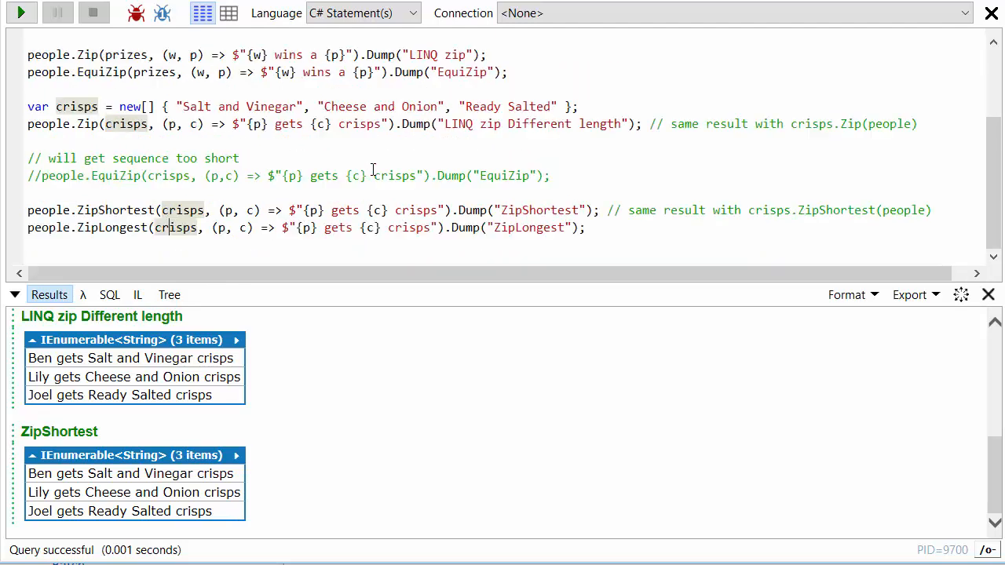
{"action": "mouse_move", "coordinate": [370, 228]}
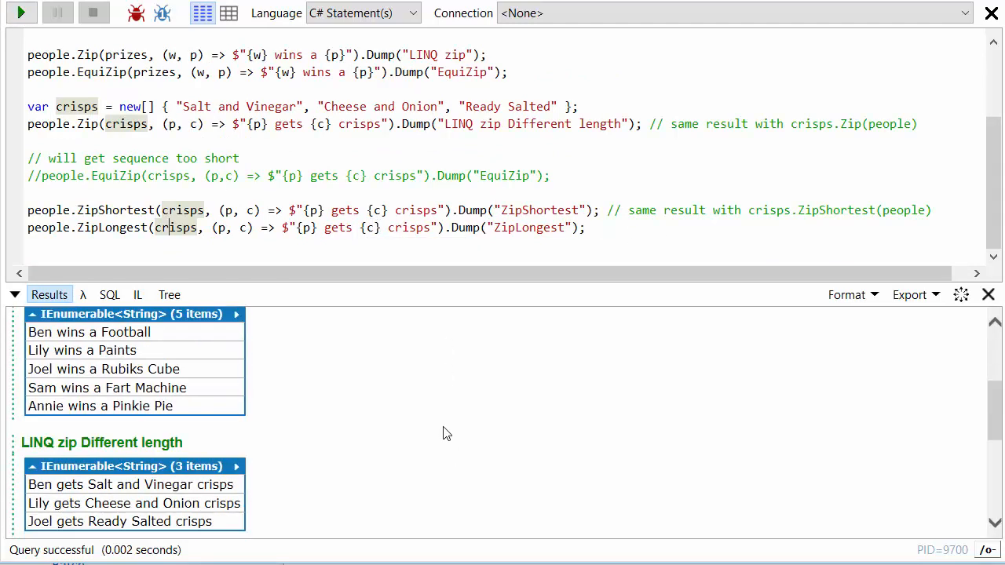
View the five ZipLongest results, pointing out Ben's and Joel's crisps rows and Sam's row with no crisps.
{"action": "scroll", "scroll_direction": "down", "scroll_amount": 3}
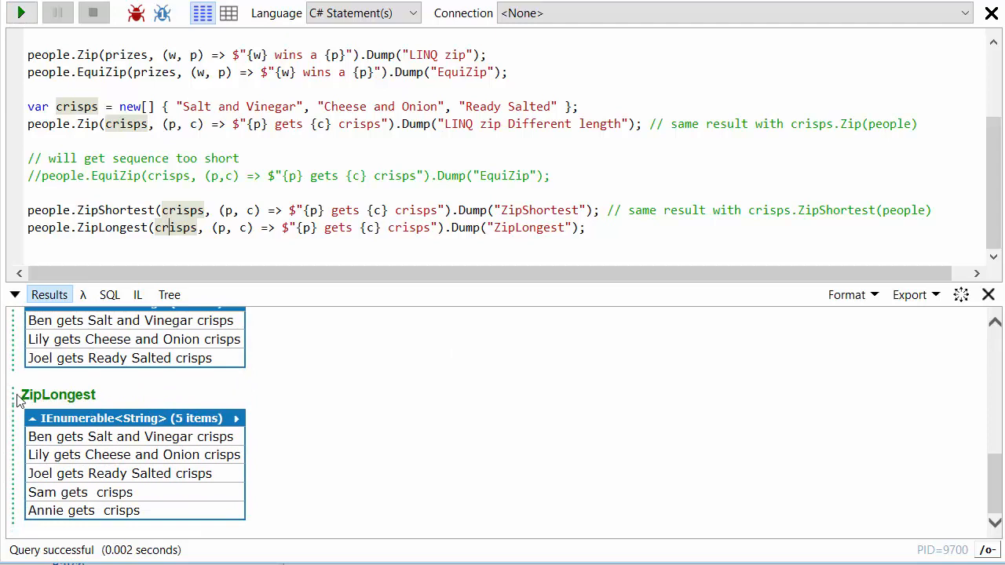
{"action": "left_click", "coordinate": [130, 437]}
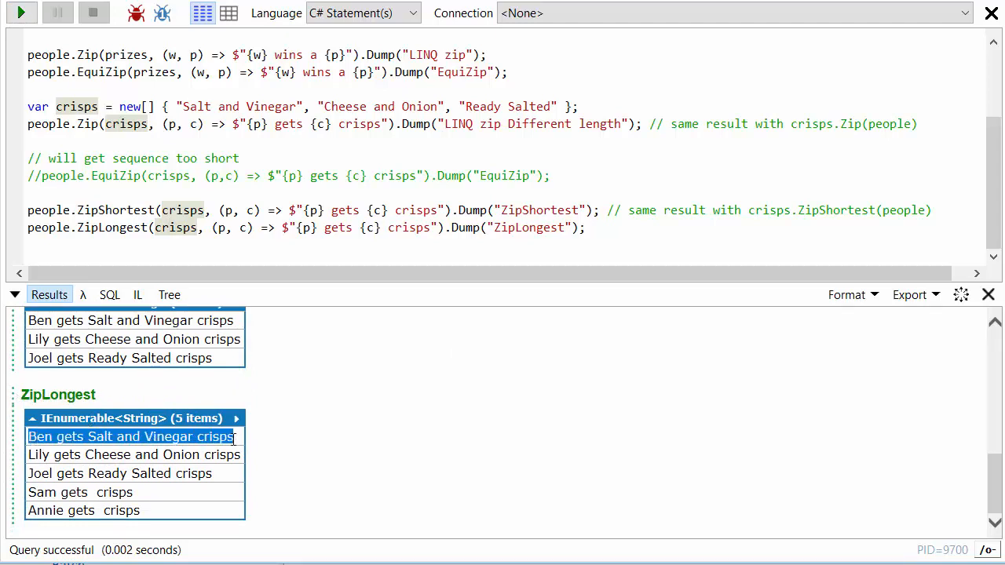
{"action": "left_click", "coordinate": [119, 474]}
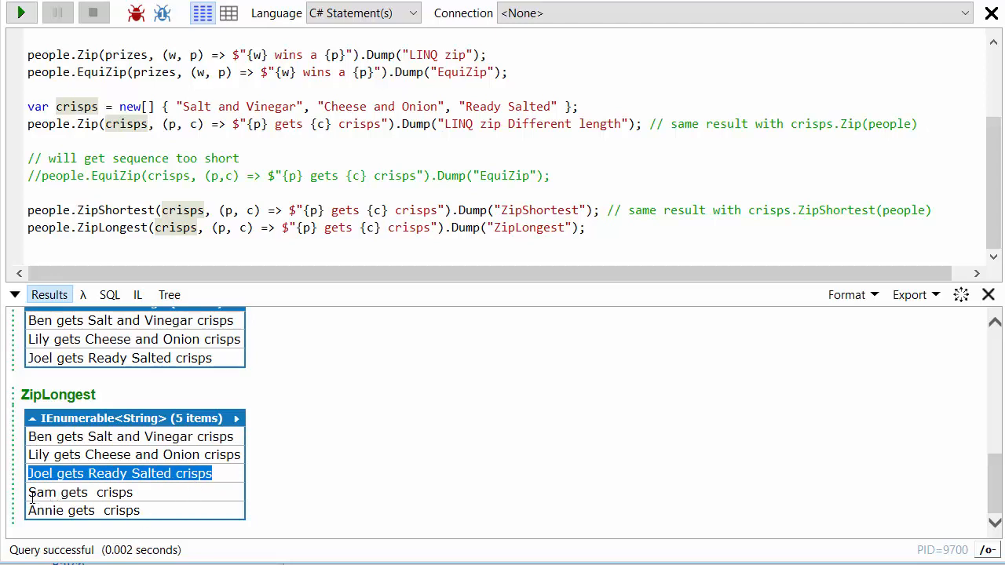
{"action": "left_click", "coordinate": [79, 493]}
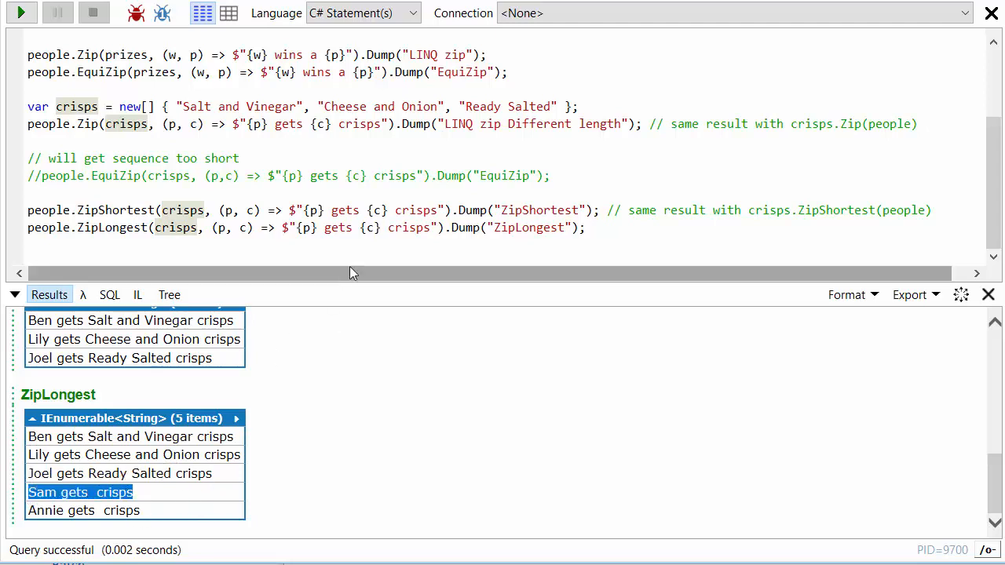
{"action": "mouse_move", "coordinate": [144, 524]}
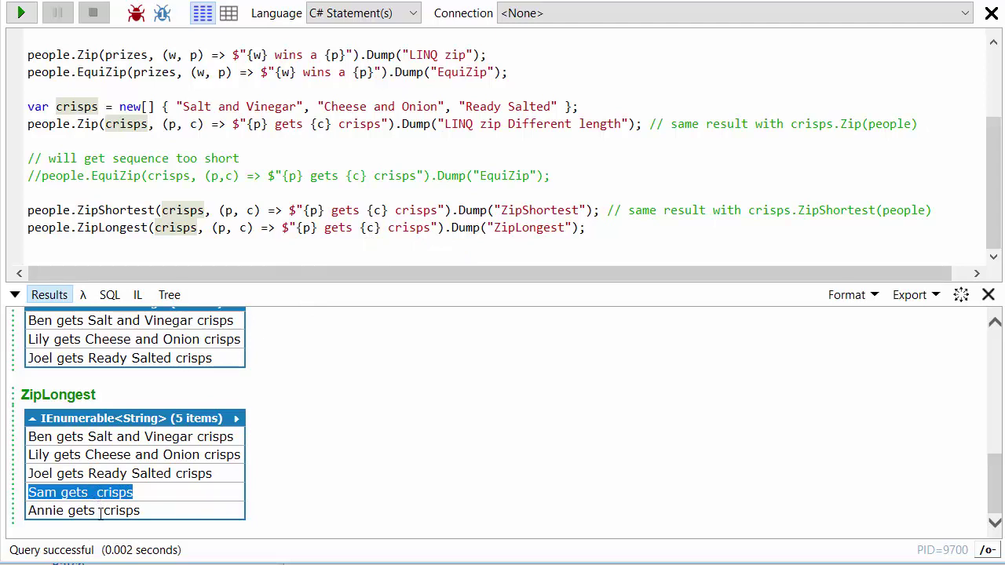
{"action": "scroll", "scroll_direction": "up", "scroll_amount": 3}
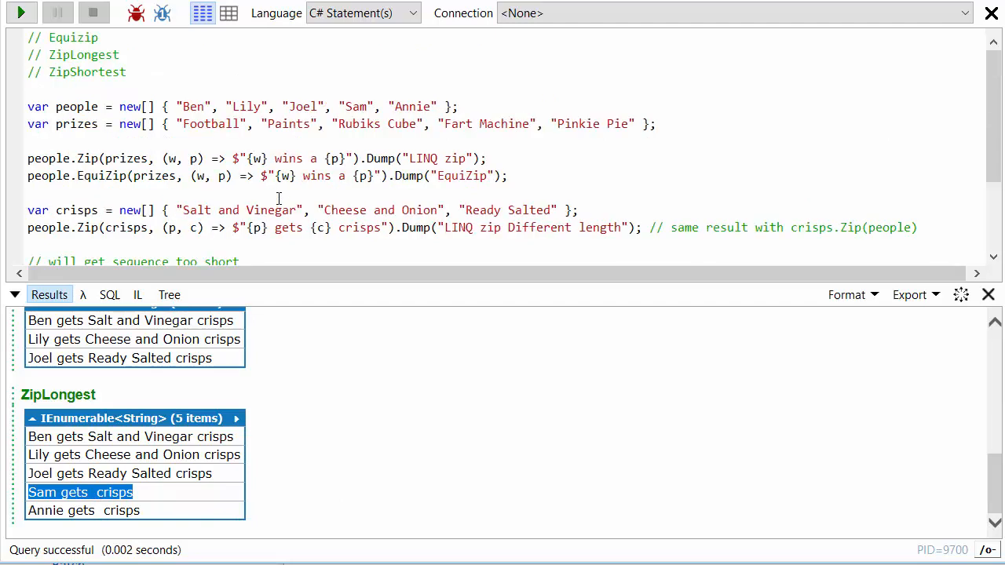